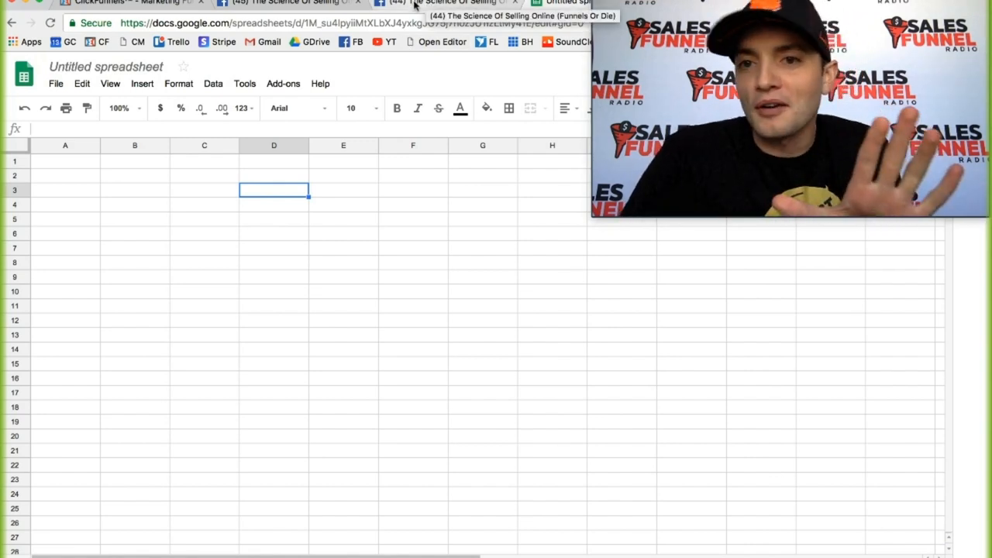
# - Bring up the How To Promote Other People's Products live post in the Facebook group and skim its comments
pyautogui.click(291, 3)
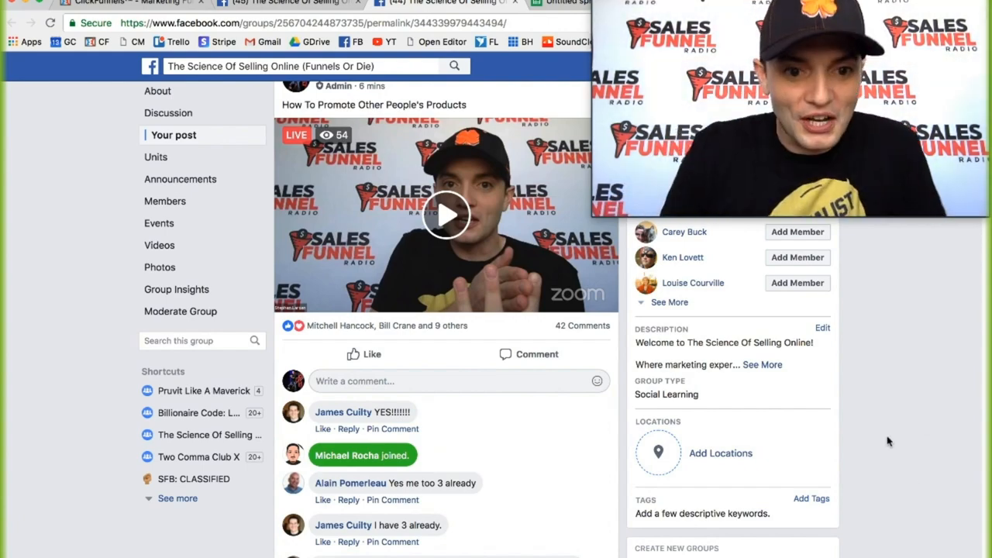
pyautogui.scroll(-3)
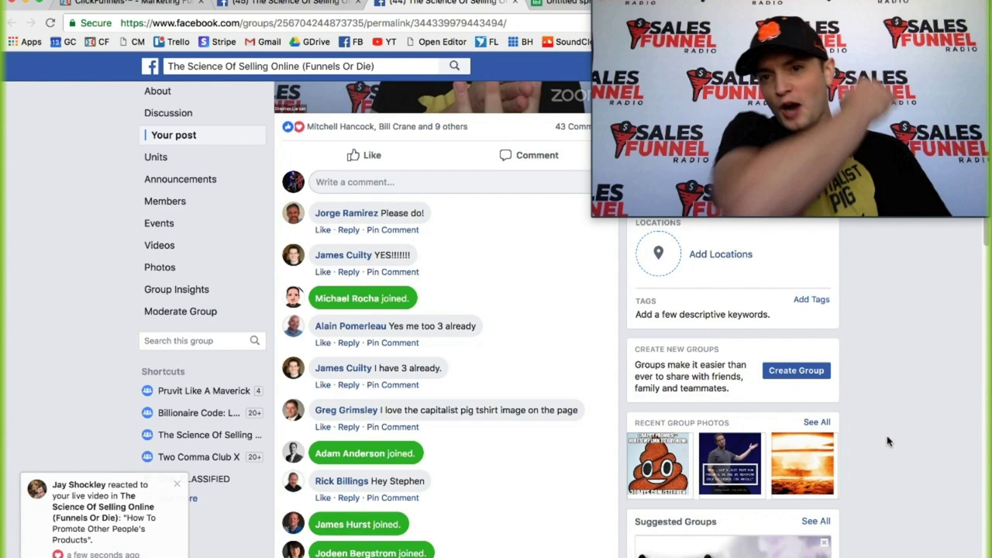
pyautogui.moveTo(772, 440)
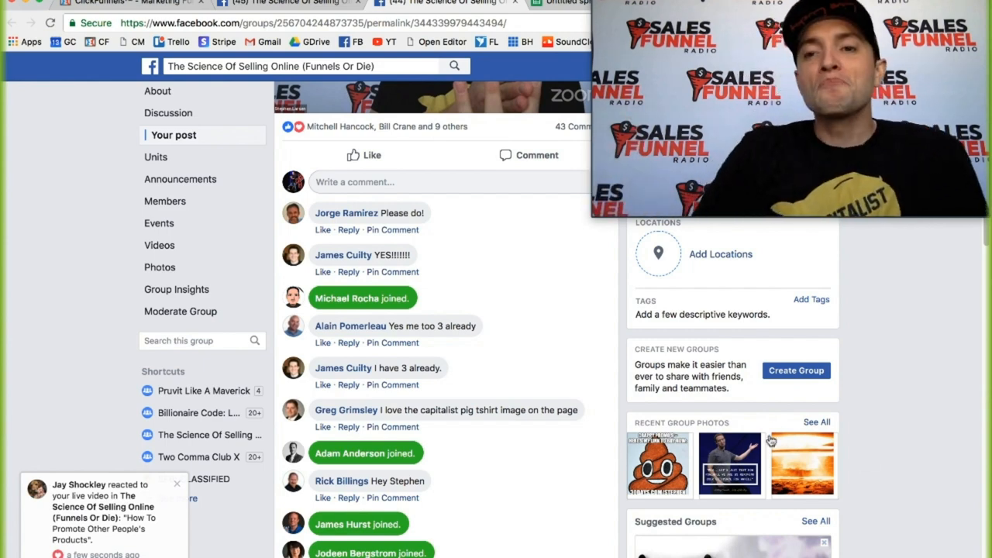
pyautogui.scroll(3)
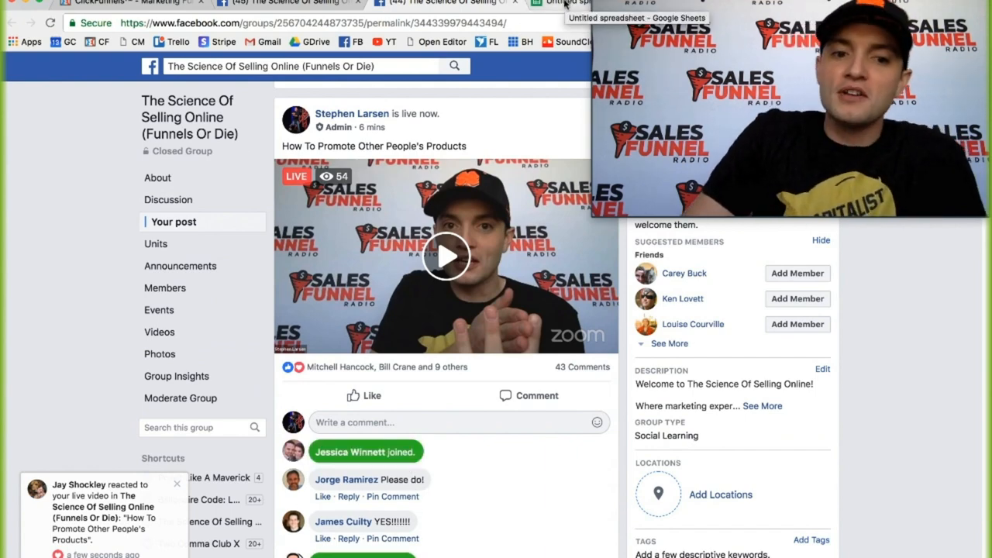
pyautogui.click(570, 3)
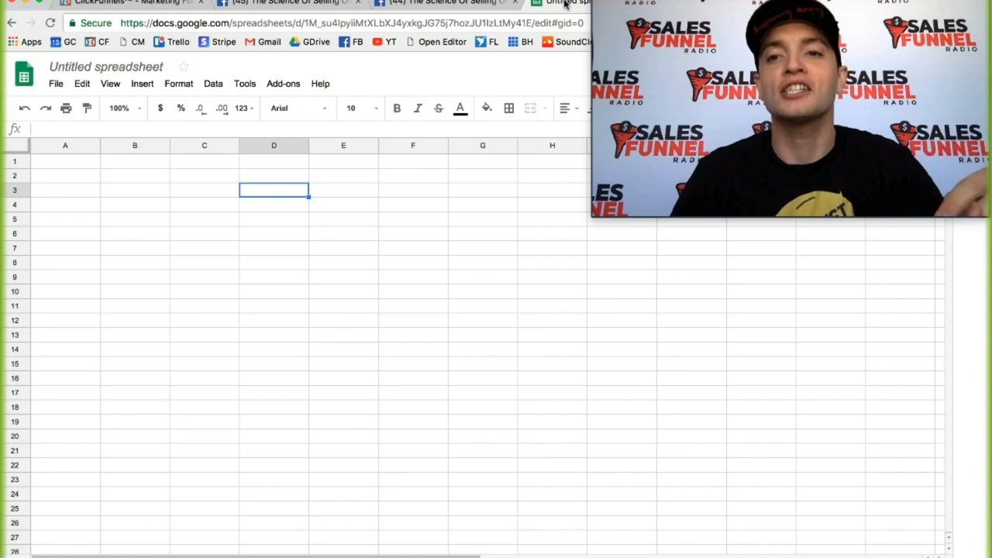
pyautogui.click(442, 3)
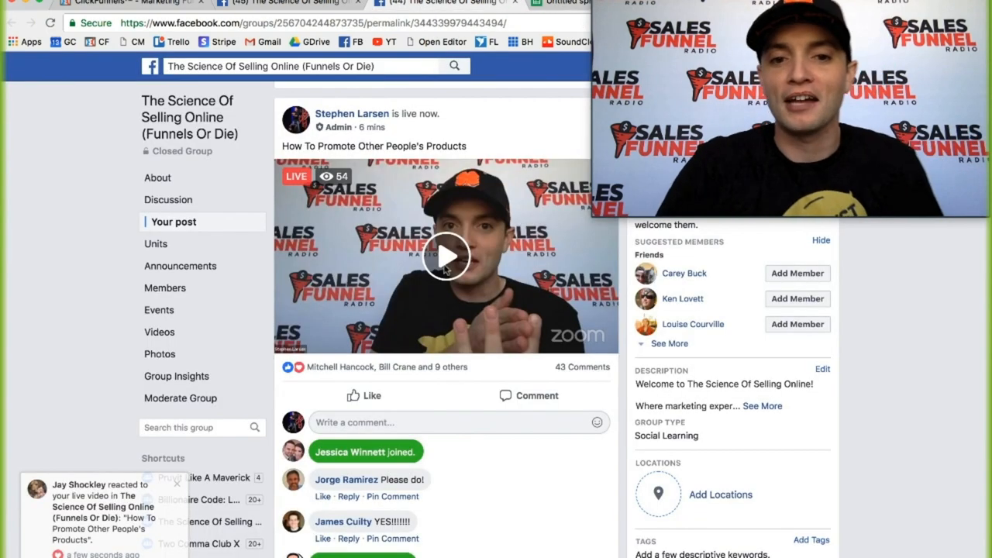
pyautogui.scroll(-3)
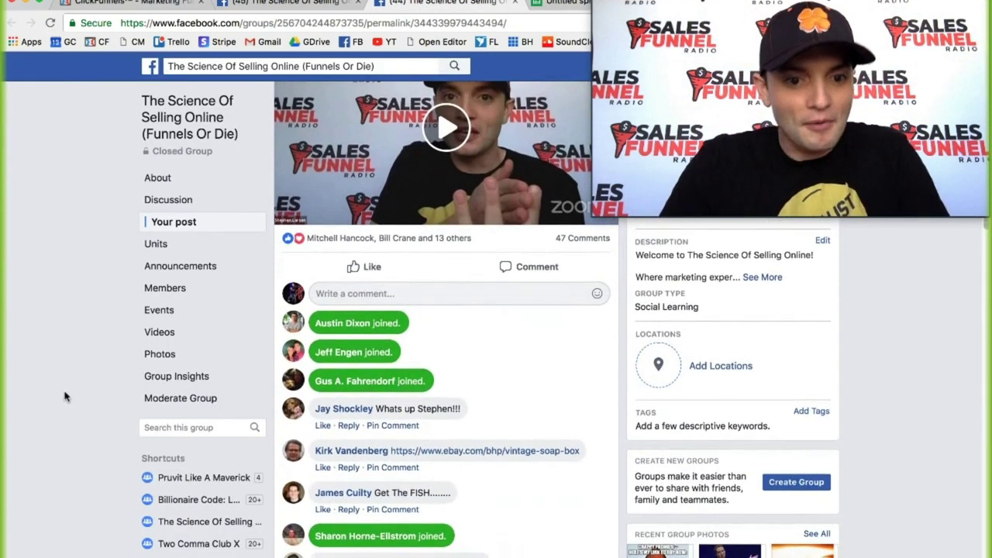
pyautogui.scroll(-3)
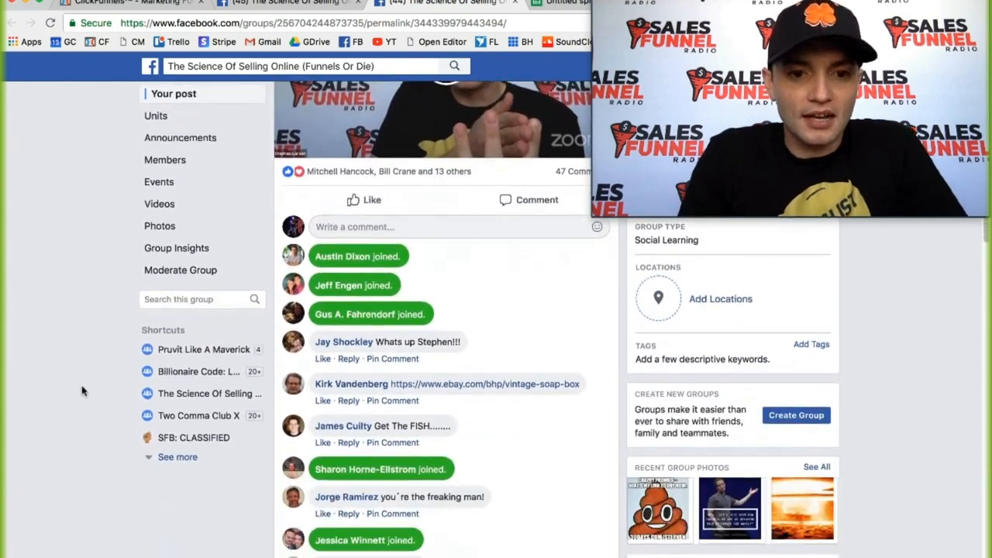
pyautogui.scroll(-3)
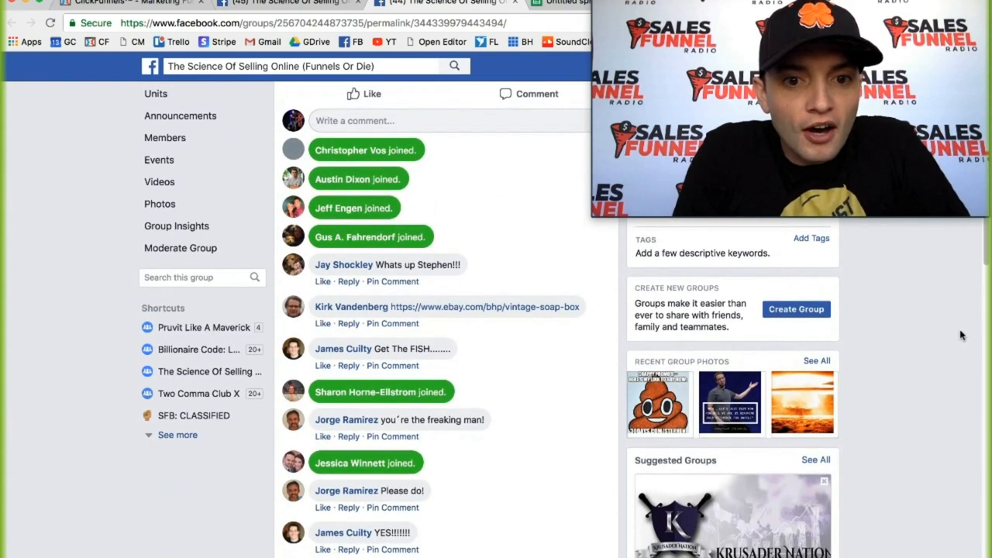
pyautogui.scroll(-3)
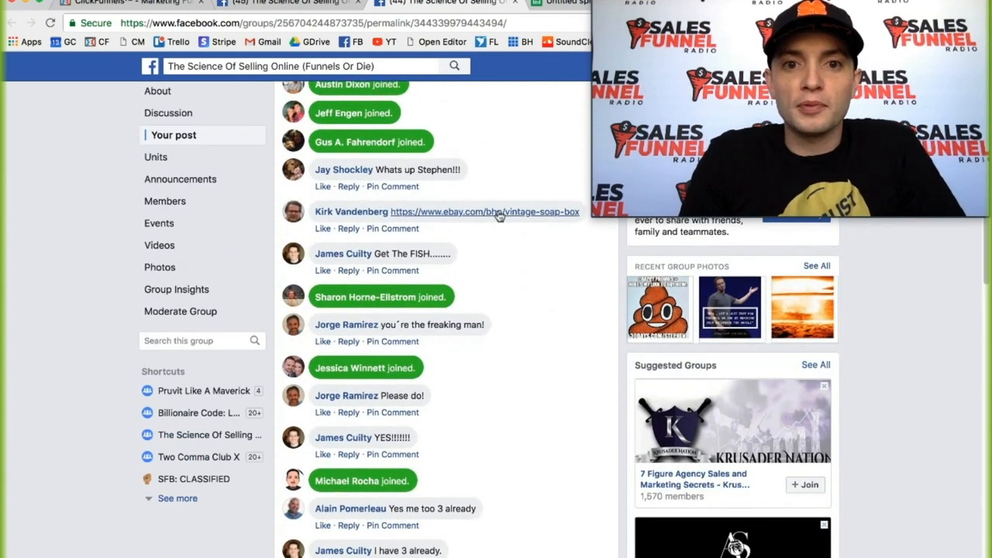
pyautogui.moveTo(105, 311)
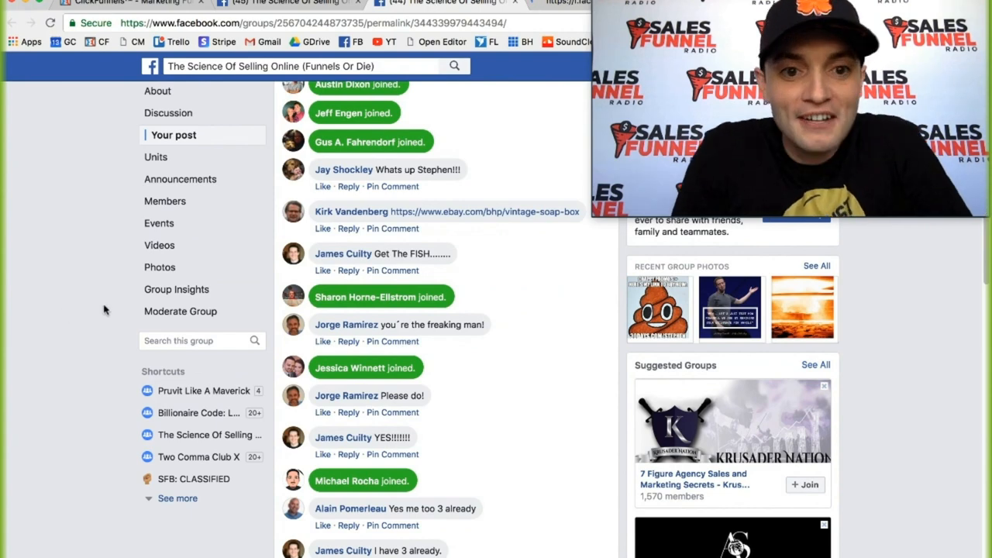
pyautogui.scroll(-3)
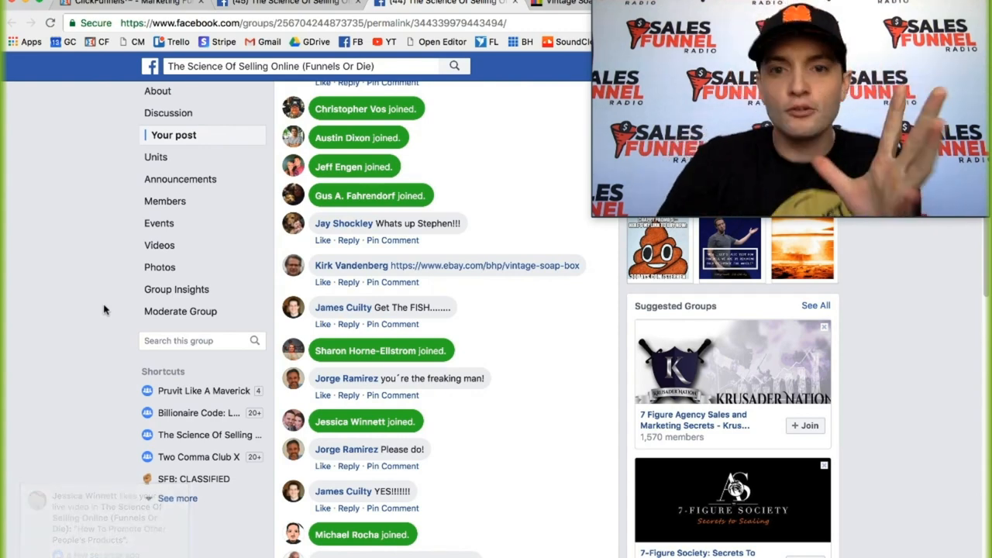
pyautogui.scroll(3)
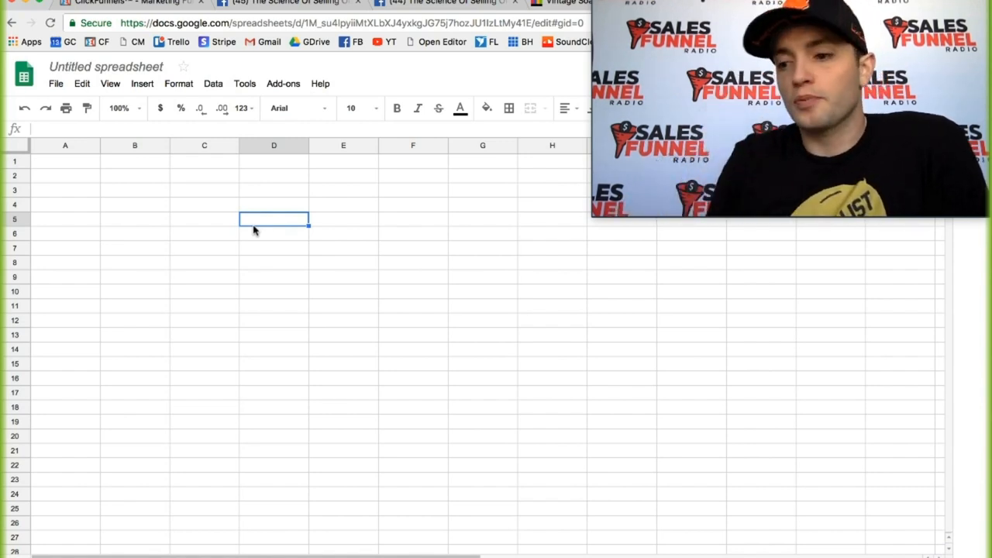
pyautogui.moveTo(306, 277)
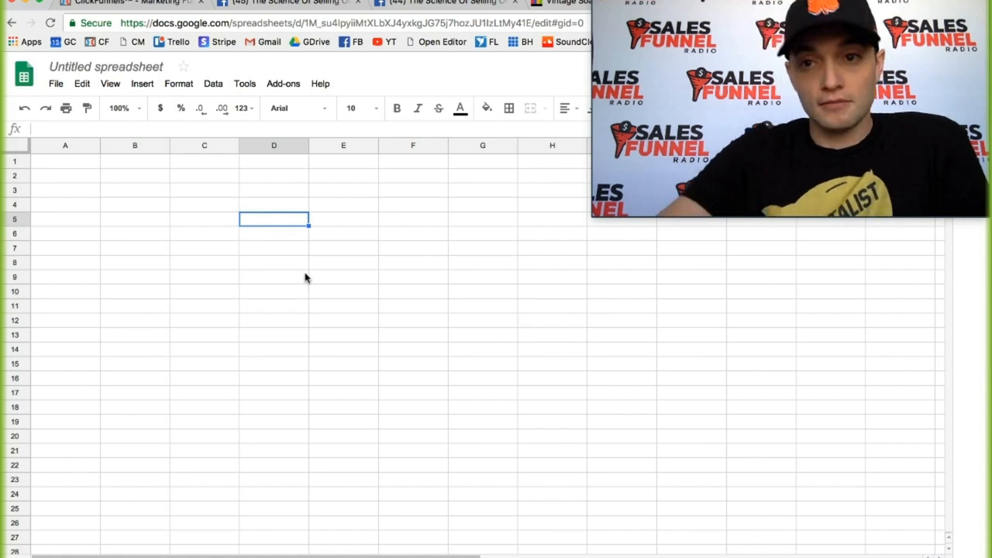
pyautogui.moveTo(295, 273)
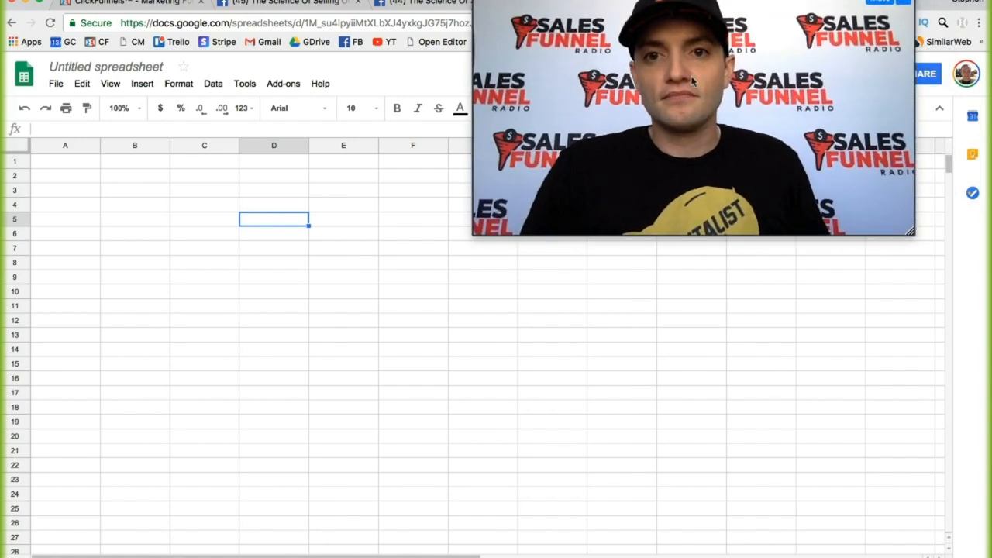
pyautogui.click(484, 450)
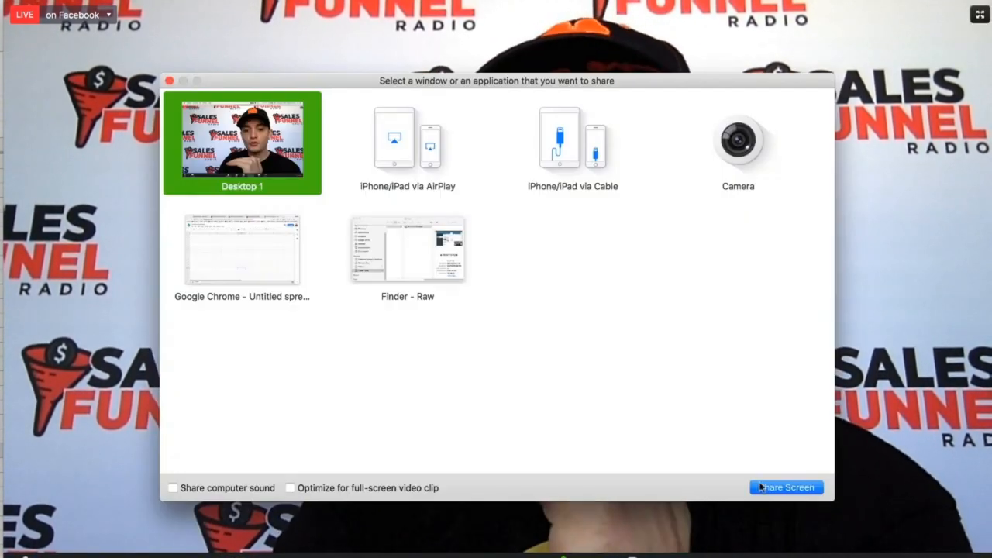
# - Share the whole desktop and zoom the sheet to 200 percent
pyautogui.click(785, 486)
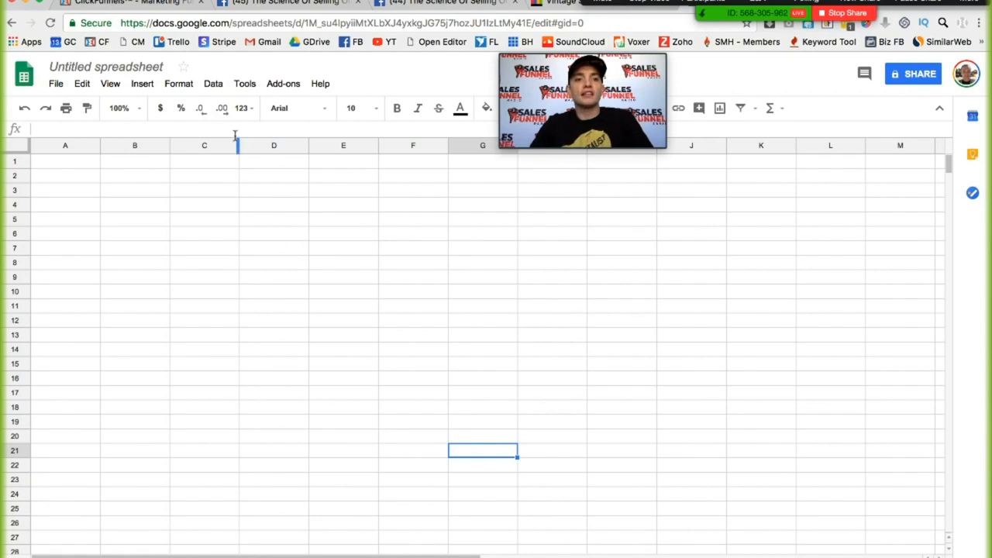
pyautogui.click(110, 83)
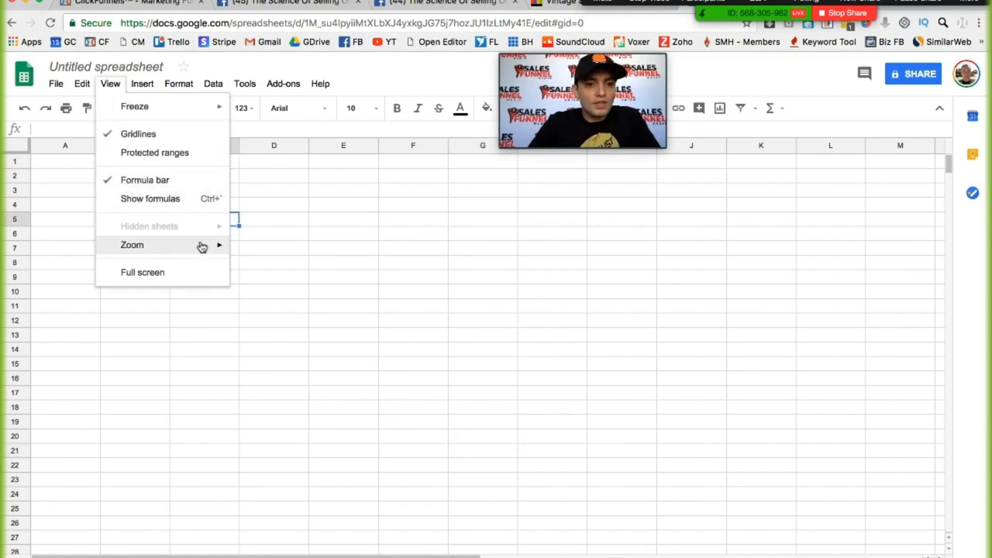
pyautogui.click(132, 245)
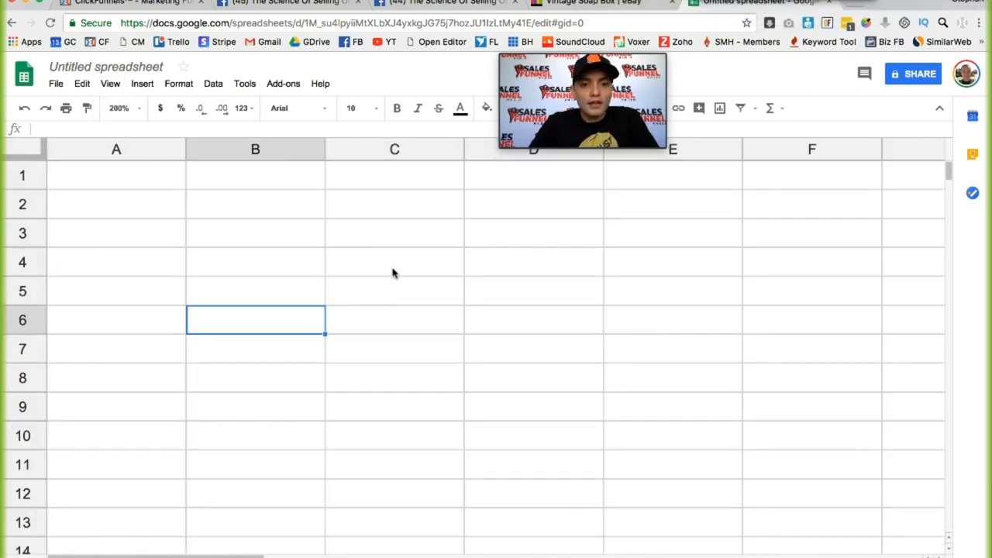
# - Enter the bold heading 'Affiliate Link Product' in cell C4
pyautogui.write('Affilaite')
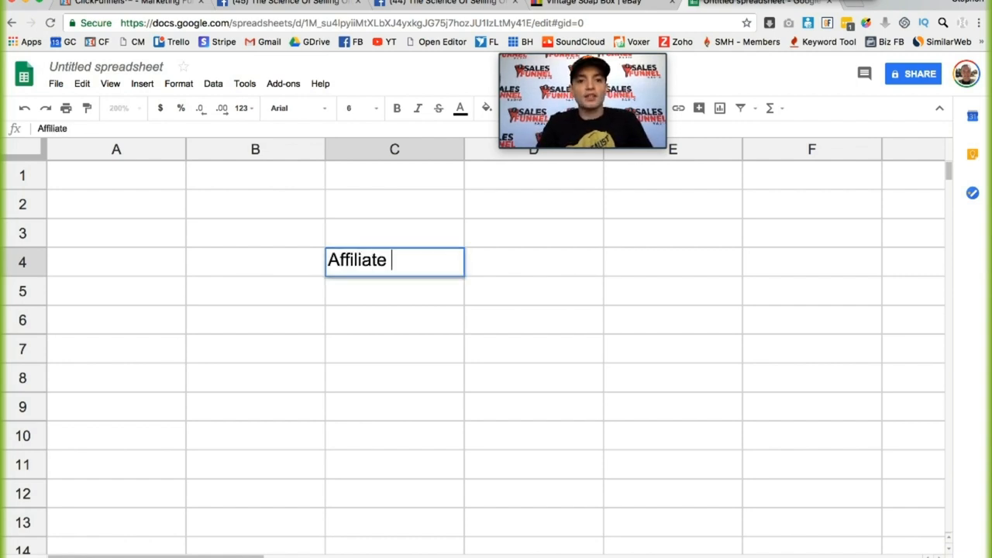
pyautogui.write('Link Product')
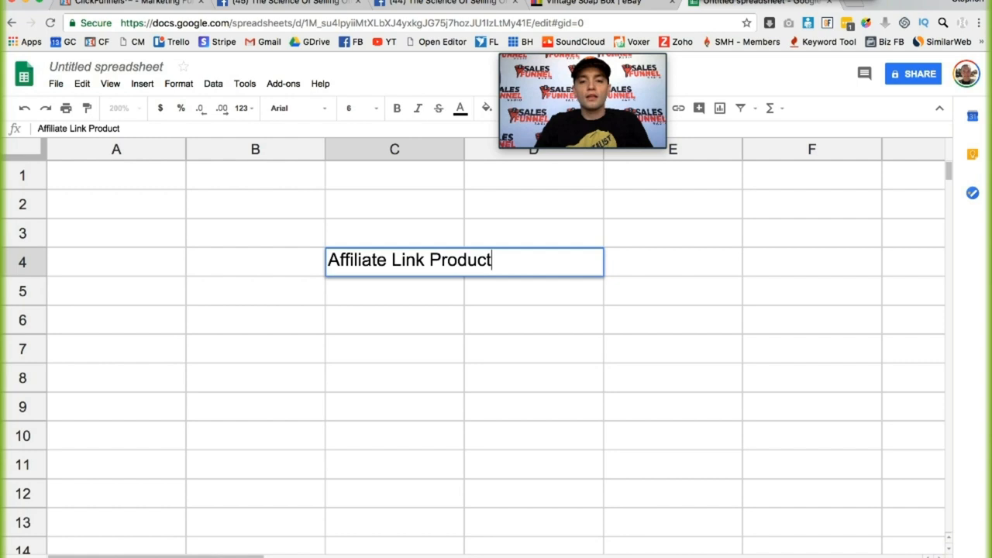
pyautogui.press('Return')
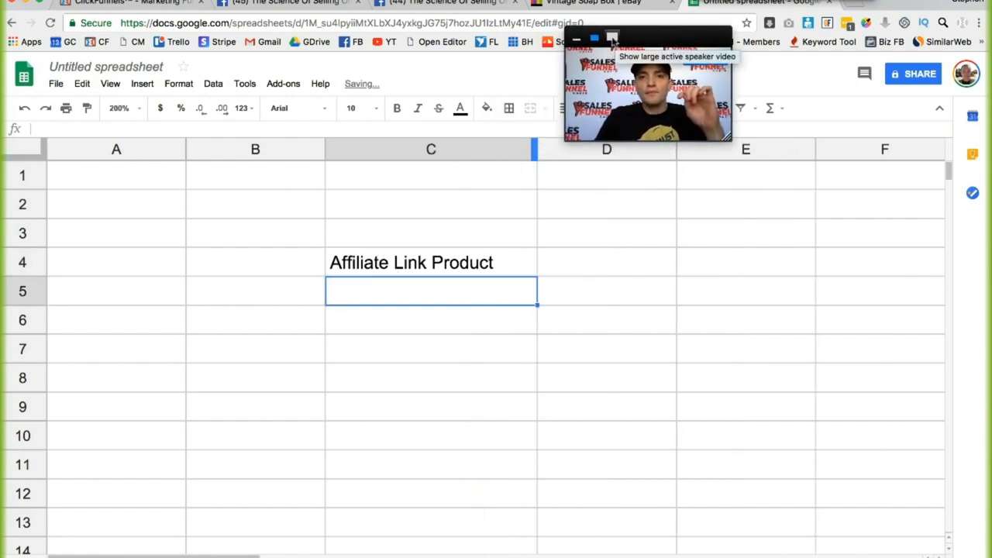
pyautogui.click(611, 37)
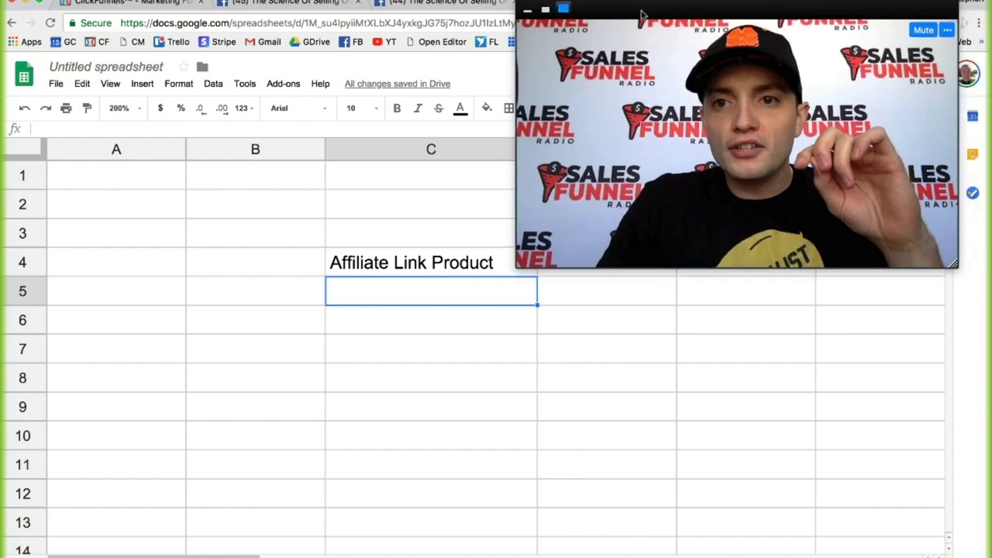
pyautogui.click(431, 262)
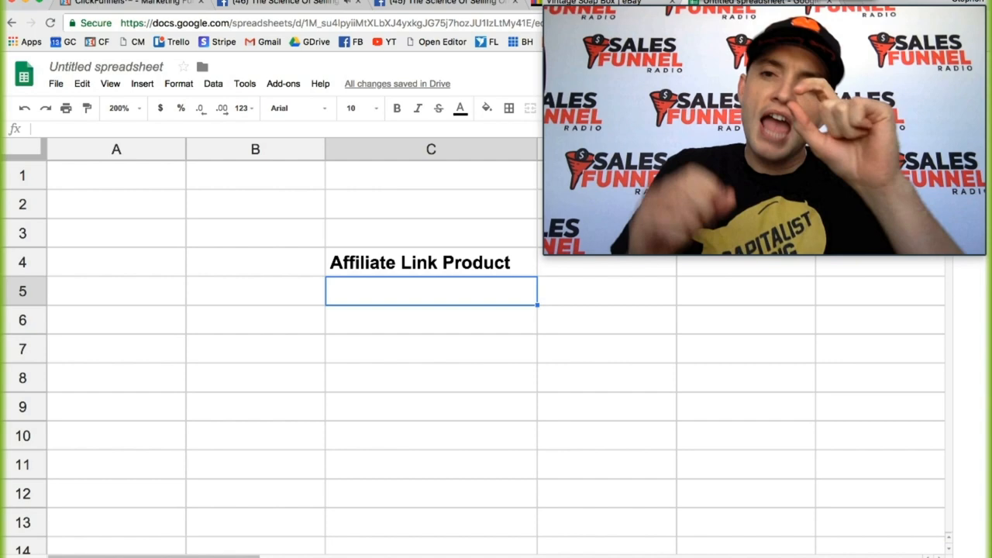
pyautogui.press('mute')
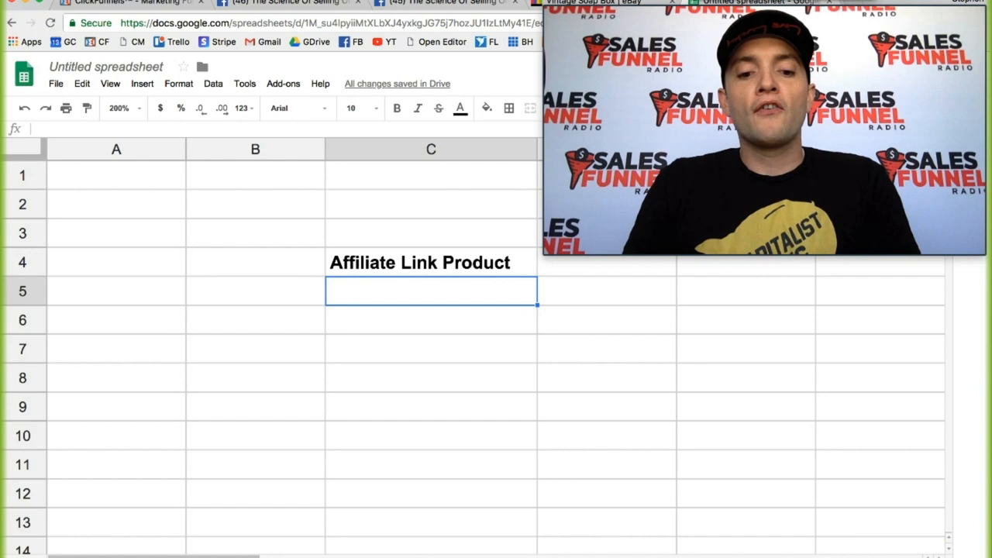
# - Enter 'FUTURE PROBLEMS that THIS PRODUCT WILL Create' in cell C5
pyautogui.write('FUTURE PROBLEME')
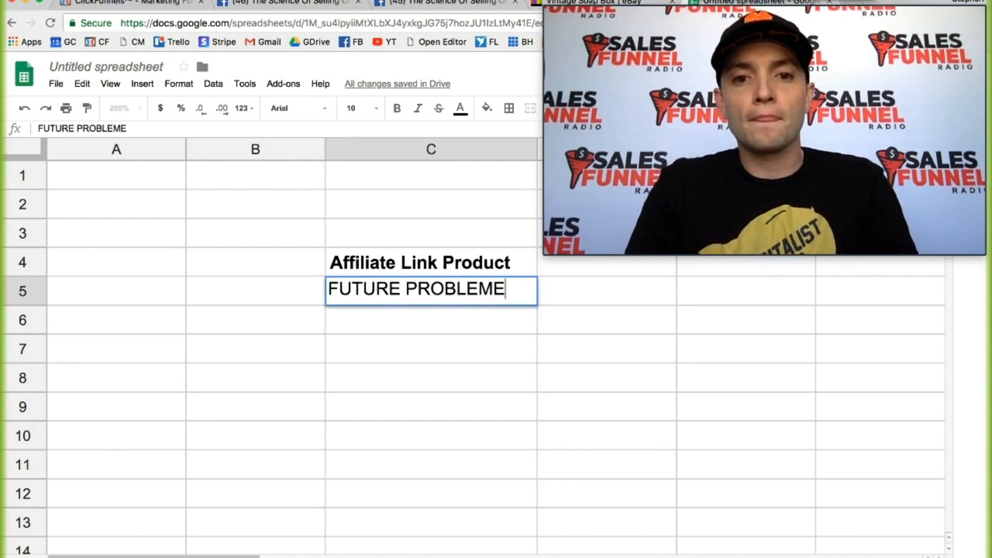
pyautogui.write('S that MY')
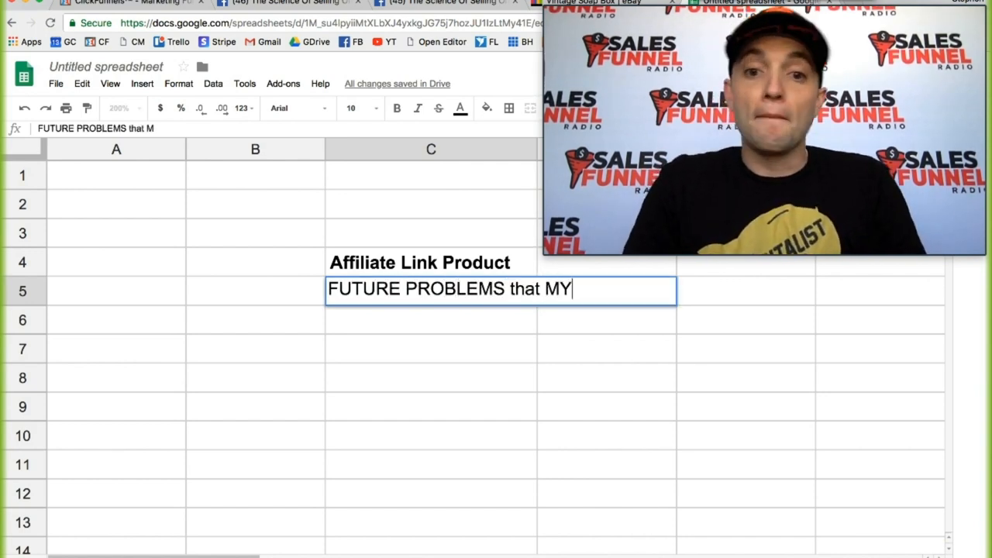
pyautogui.press('Backspace')
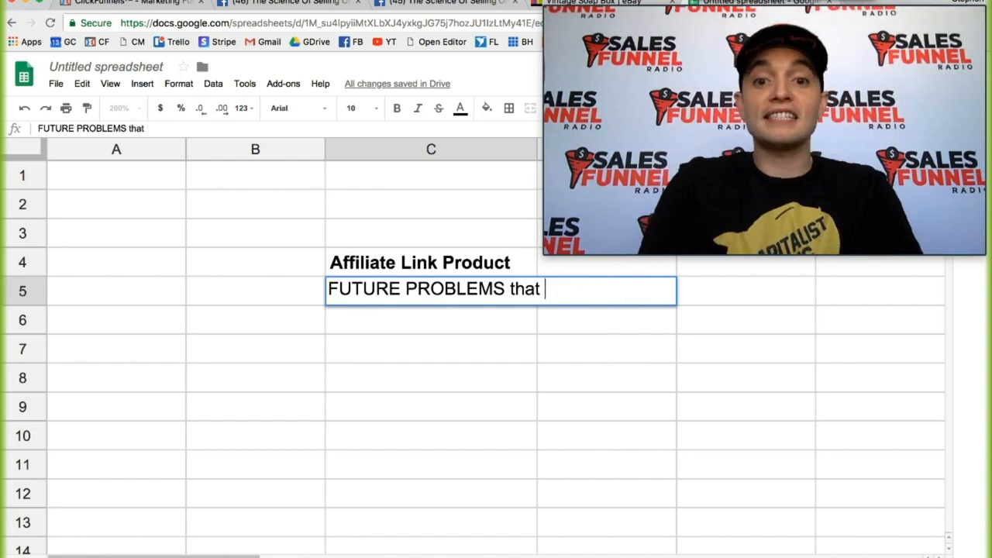
pyautogui.write('THIS')
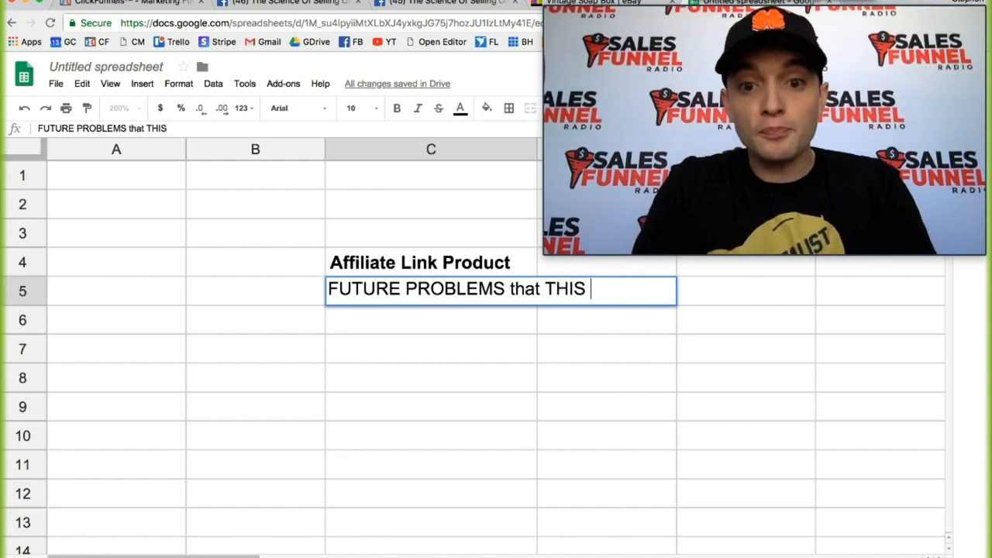
pyautogui.write('PR')
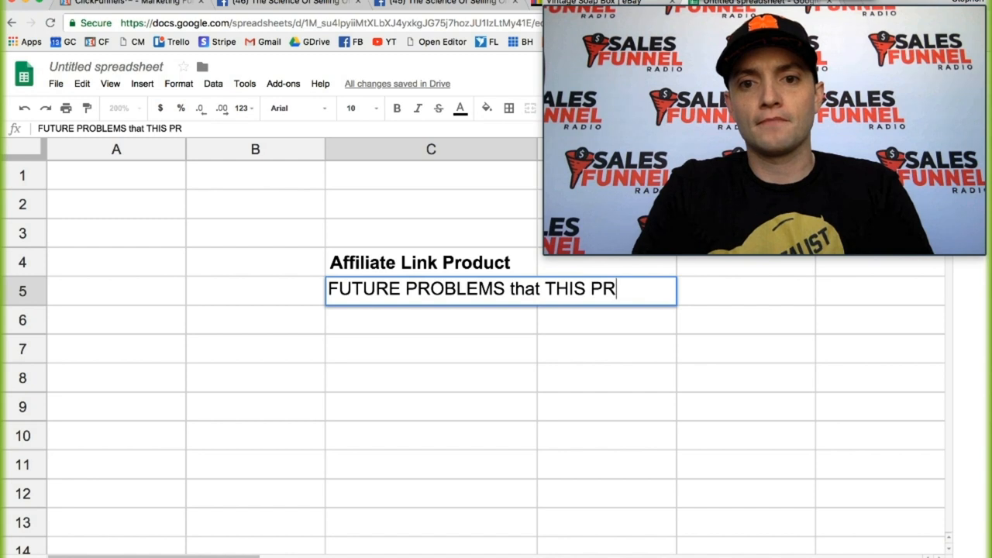
pyautogui.write('ODUCT WILL')
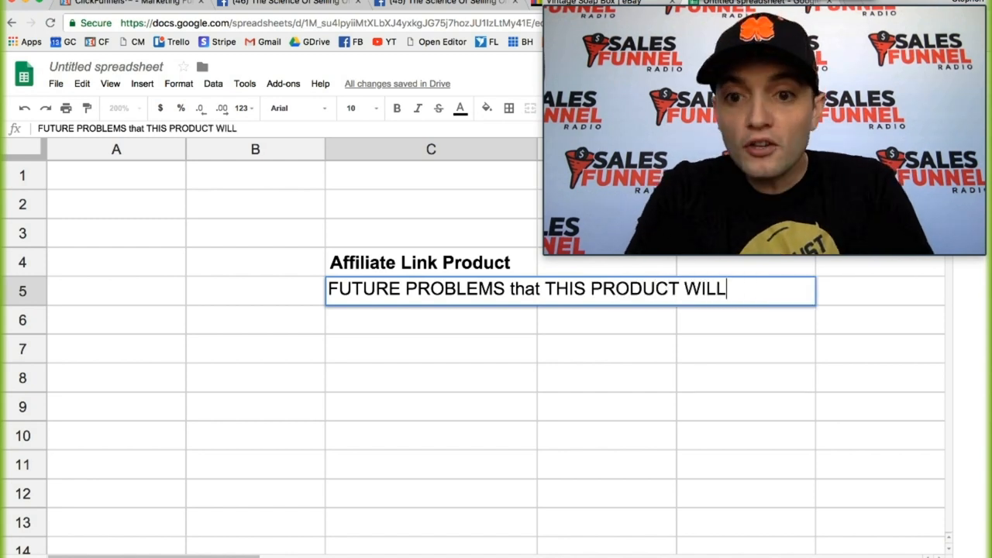
pyautogui.write('Create')
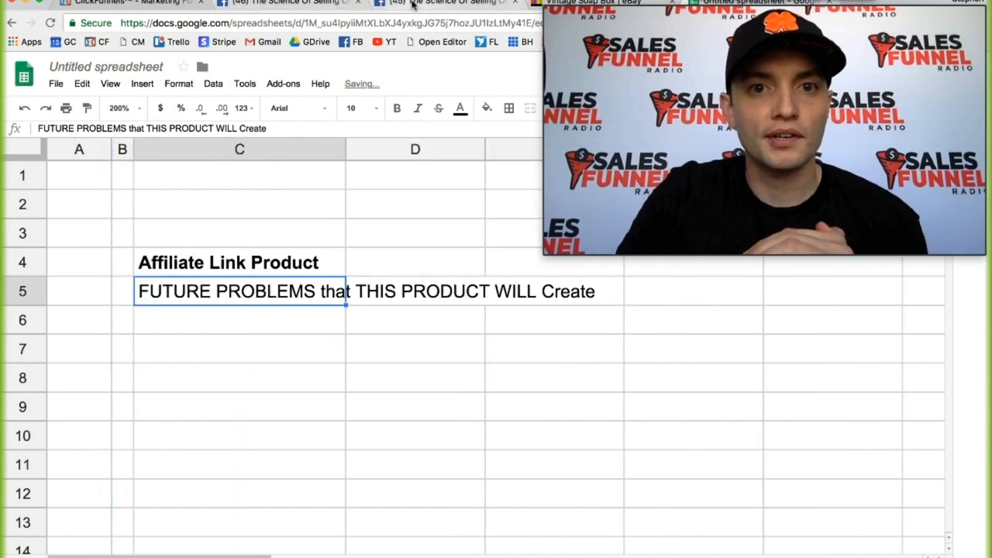
# - Skim the Facebook group post comments, then return to the spreadsheet
pyautogui.click(440, 3)
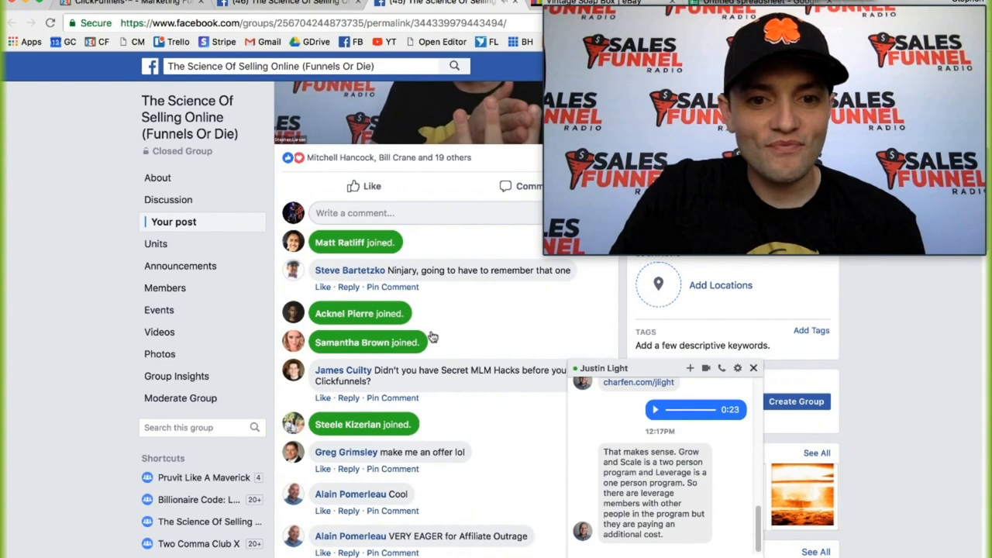
pyautogui.scroll(-3)
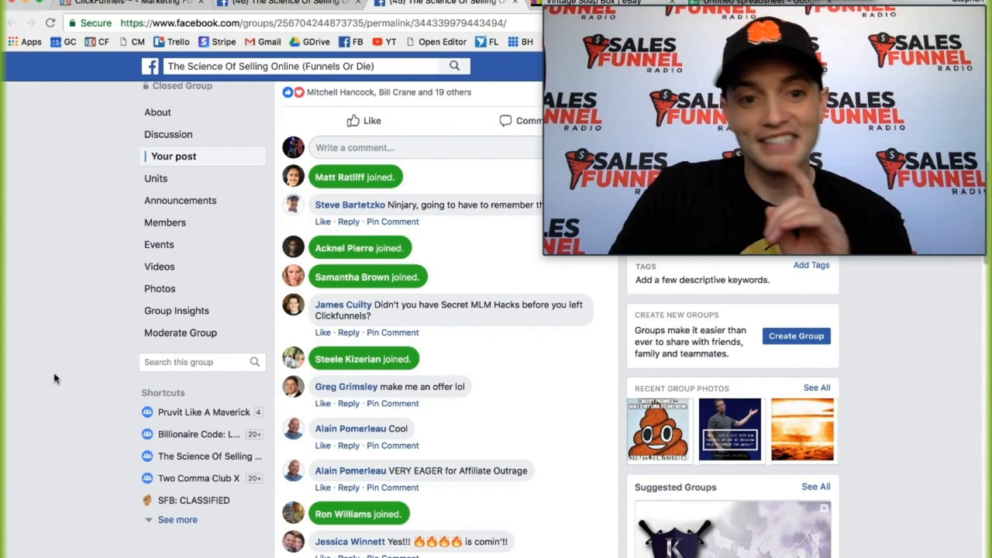
pyautogui.moveTo(51, 380)
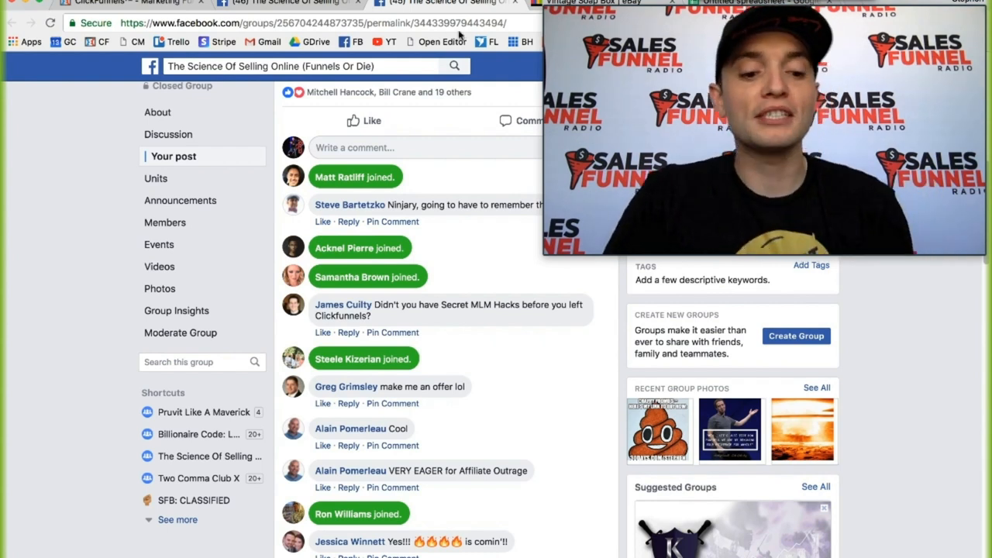
pyautogui.click(737, 3)
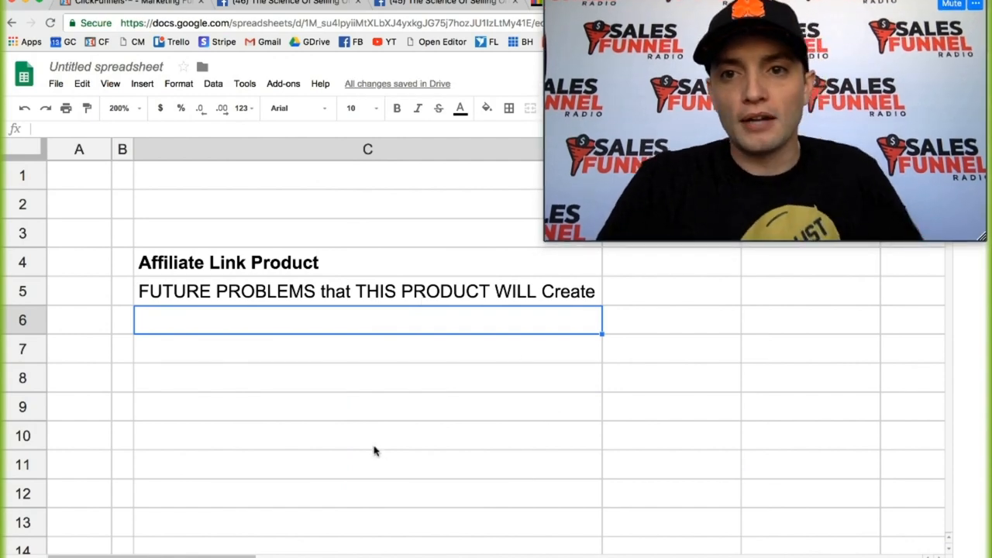
pyautogui.moveTo(313, 341)
pyautogui.write('Problem')
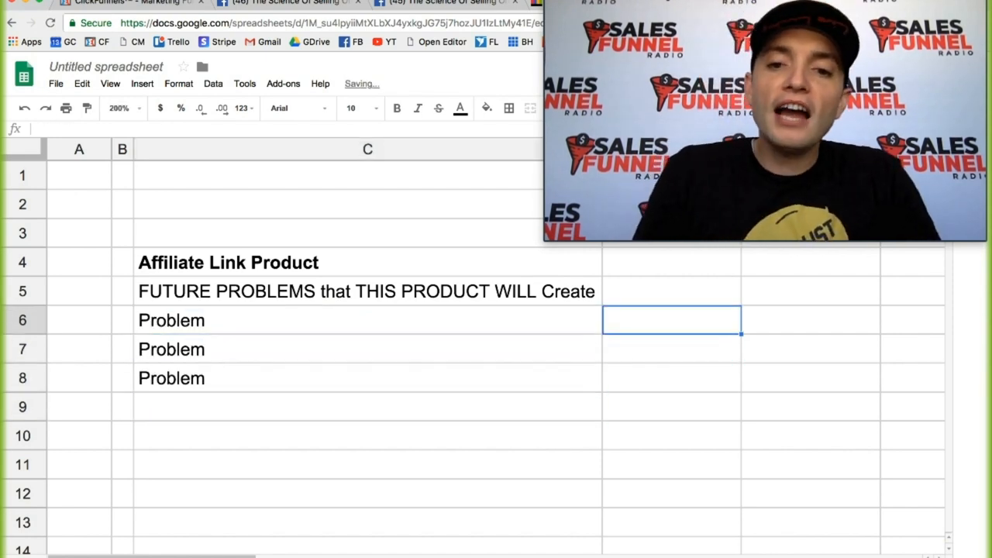
# - Paste the copied Affiliate Link Product heading into D4
pyautogui.click(672, 262)
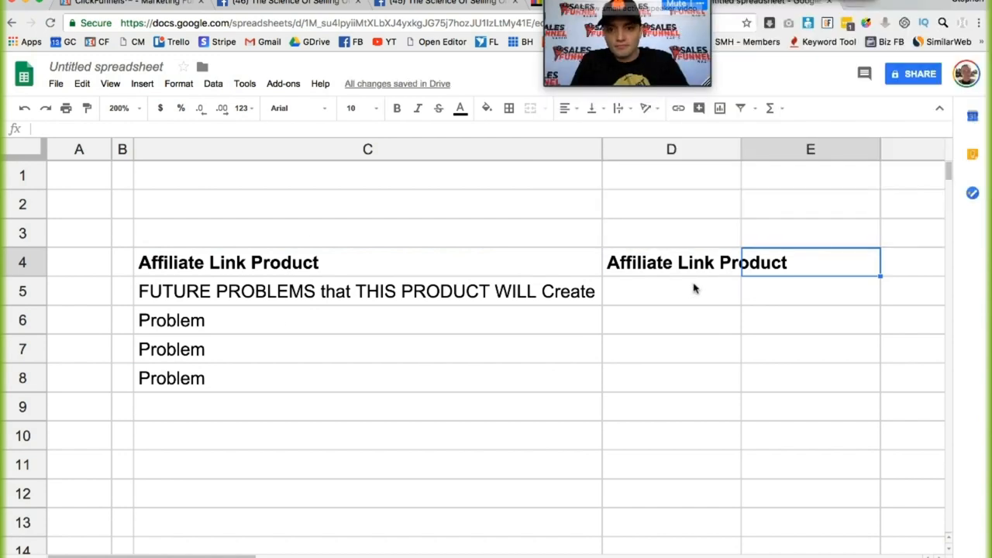
# - Rename the D4 heading to SOCKS
pyautogui.click(670, 291)
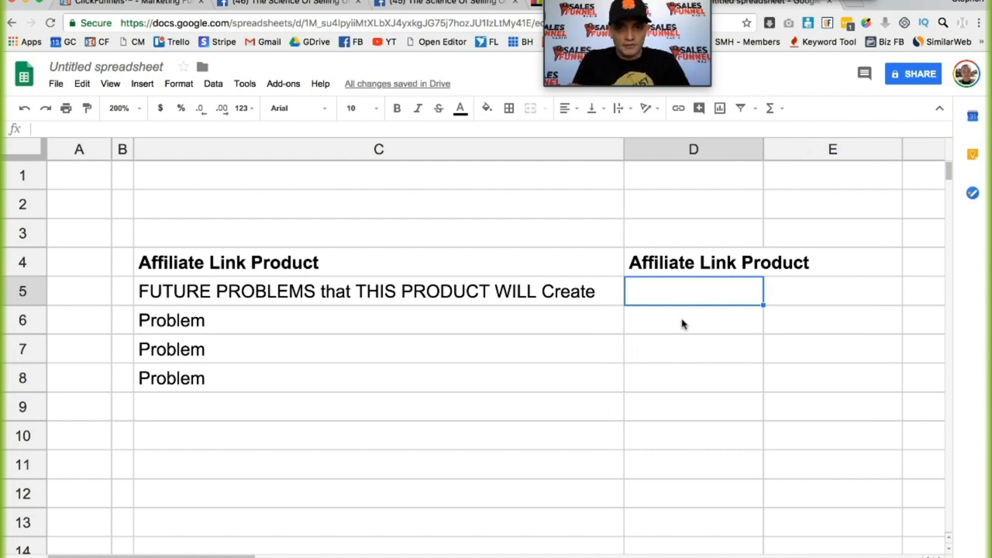
pyautogui.click(693, 319)
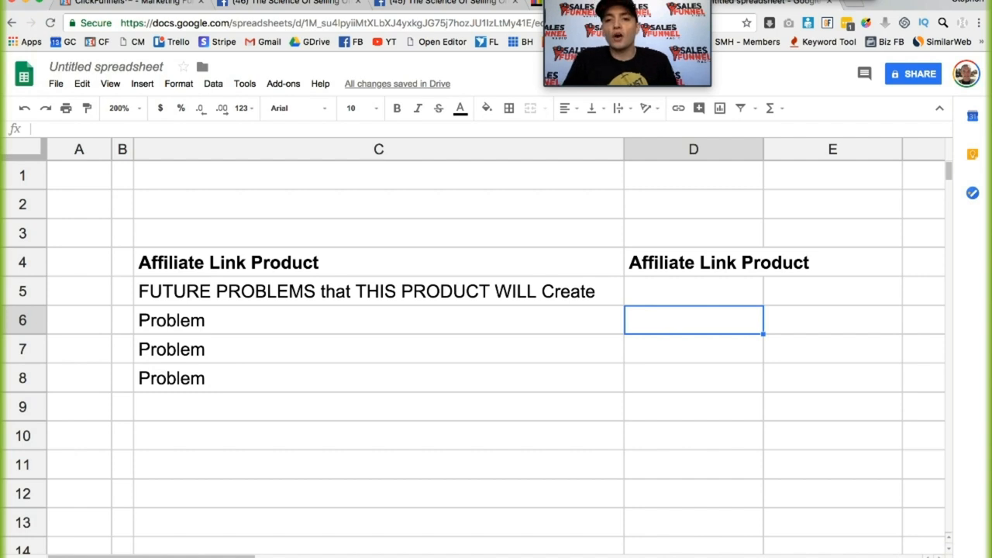
pyautogui.click(694, 262)
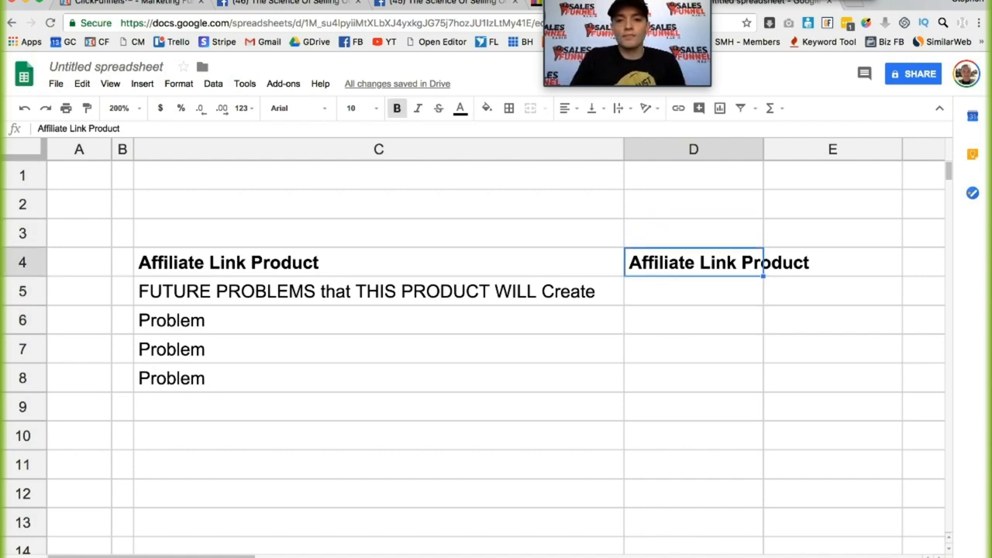
pyautogui.write('SOCKS')
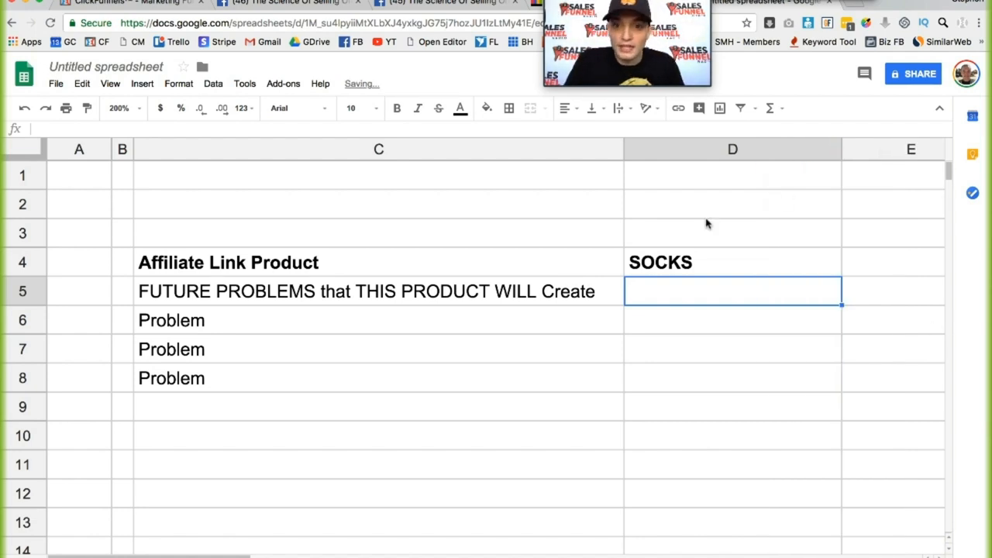
# - Rename the C4 heading to SOCKS, then switch to the Facebook post
pyautogui.click(732, 262)
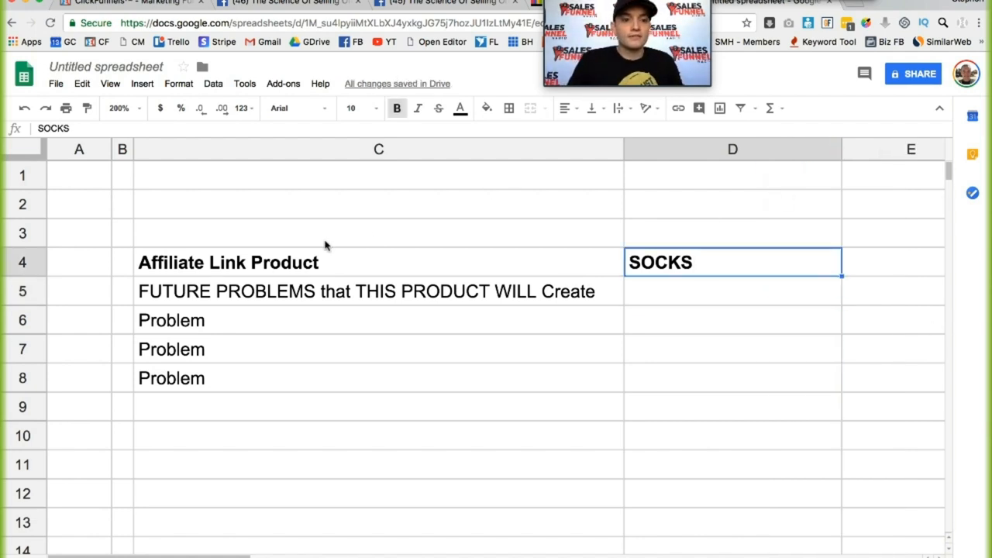
pyautogui.click(732, 291)
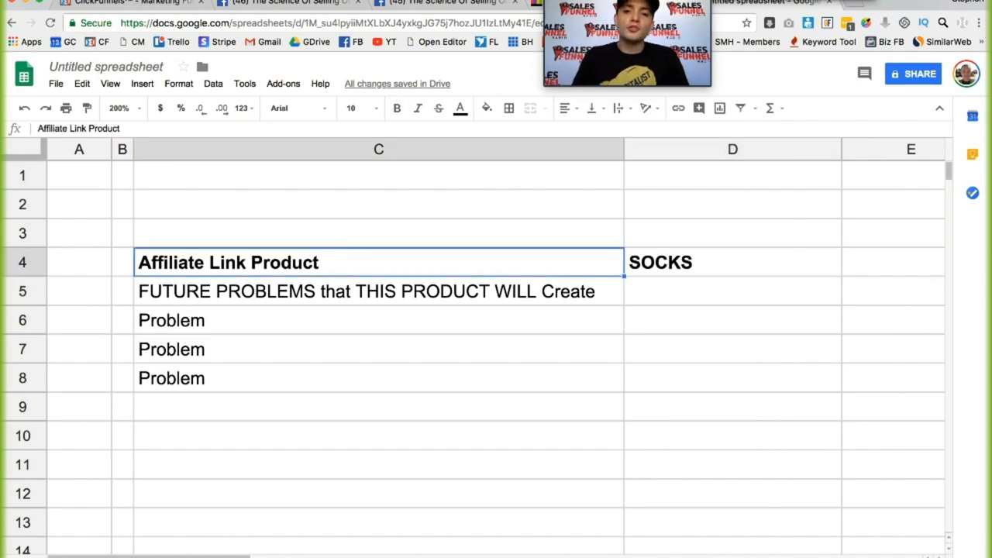
pyautogui.write('o')
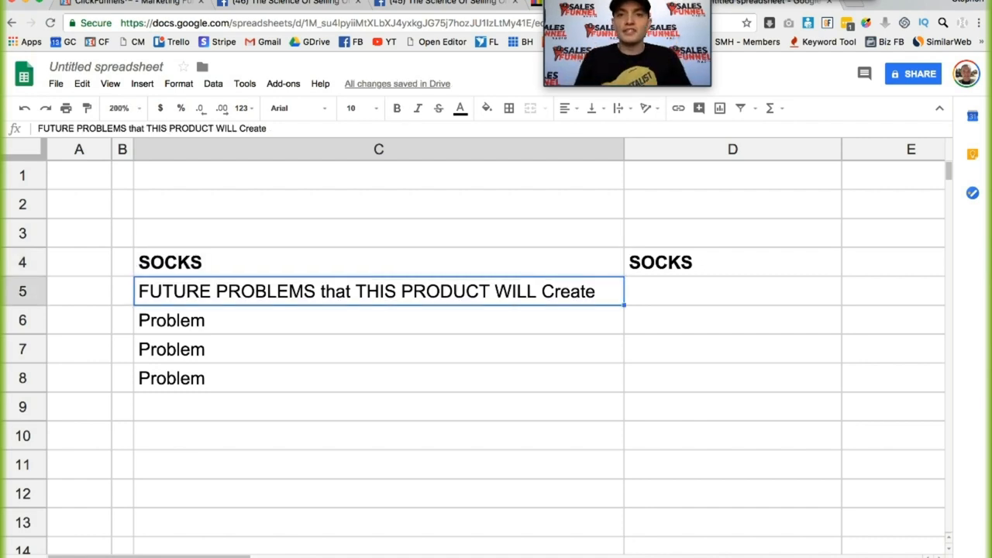
pyautogui.click(444, 3)
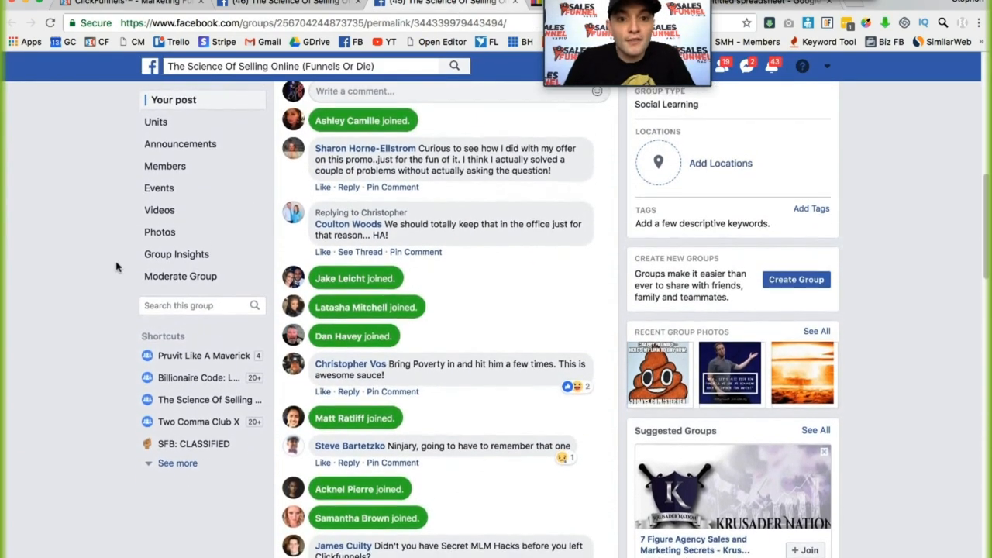
# - Scroll through the Facebook group post's comments
pyautogui.scroll(3)
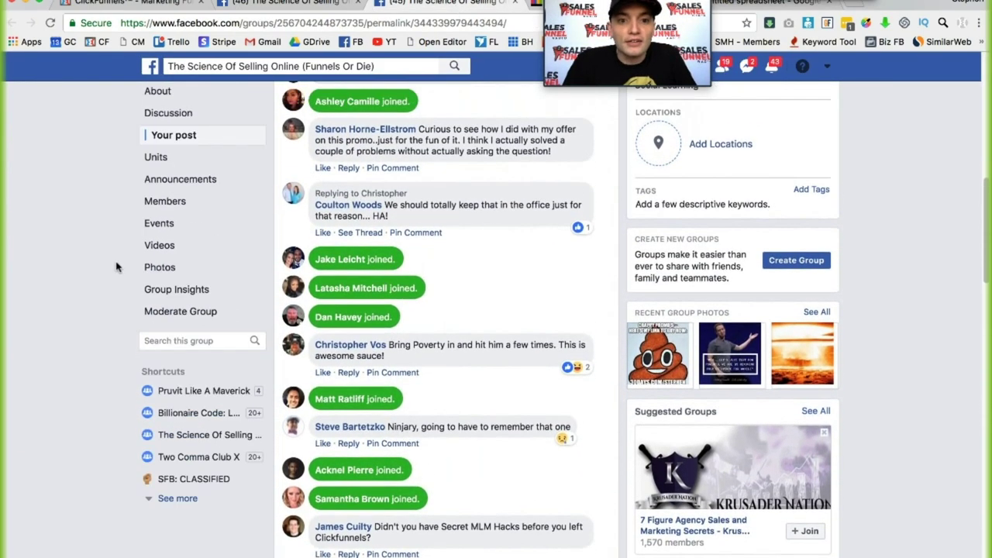
pyautogui.scroll(-3)
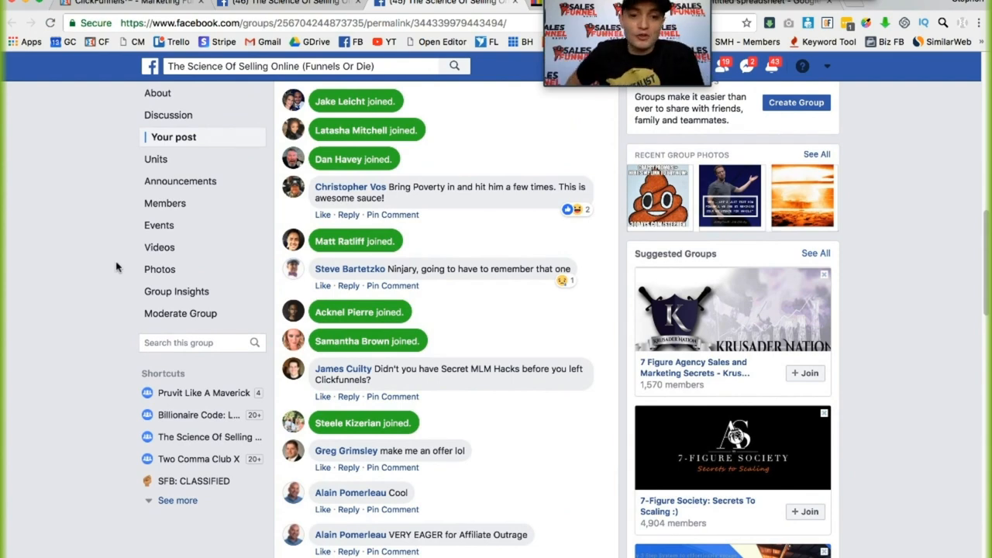
pyautogui.scroll(3)
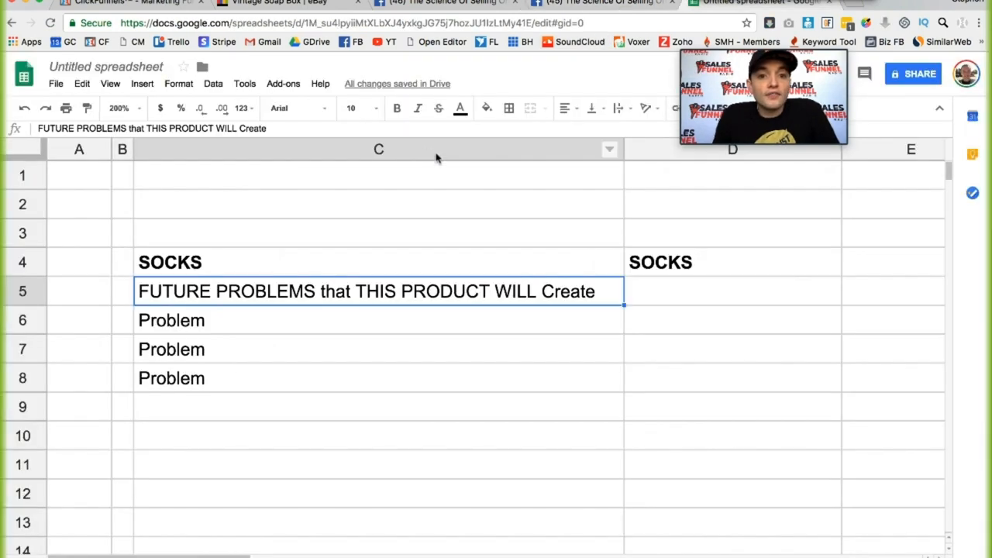
# - Enter 'Dry feet' in C5 and 'How do i put them on' in C6
pyautogui.write('Dry feet')
pyautogui.click(378, 320)
pyautogui.write('How')
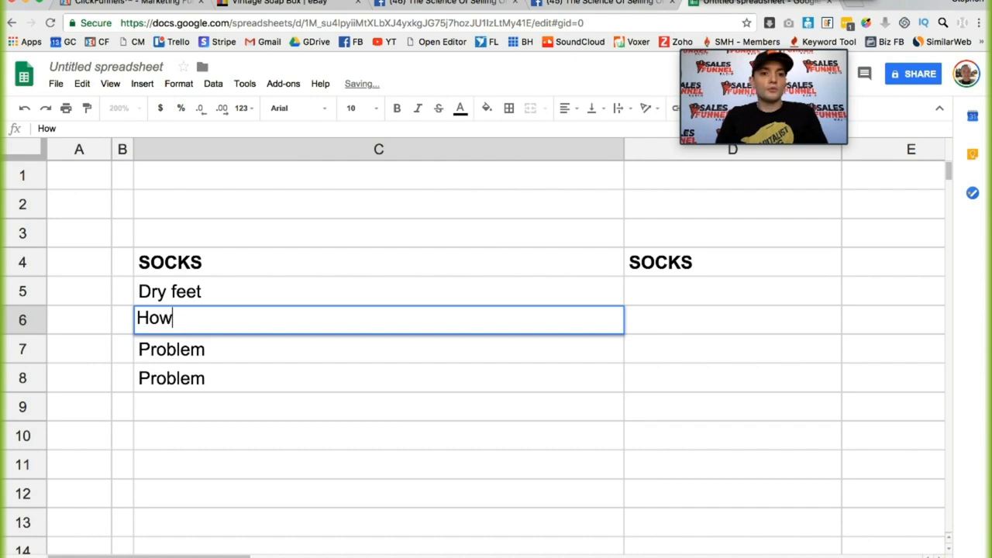
pyautogui.write('do i put them')
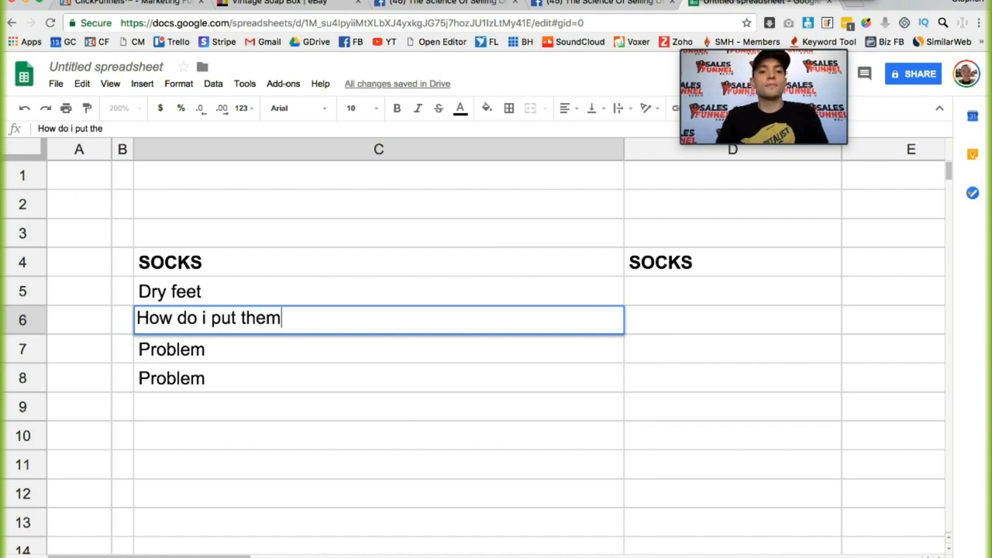
pyautogui.write('on')
pyautogui.click(378, 349)
pyautogui.write('too warm')
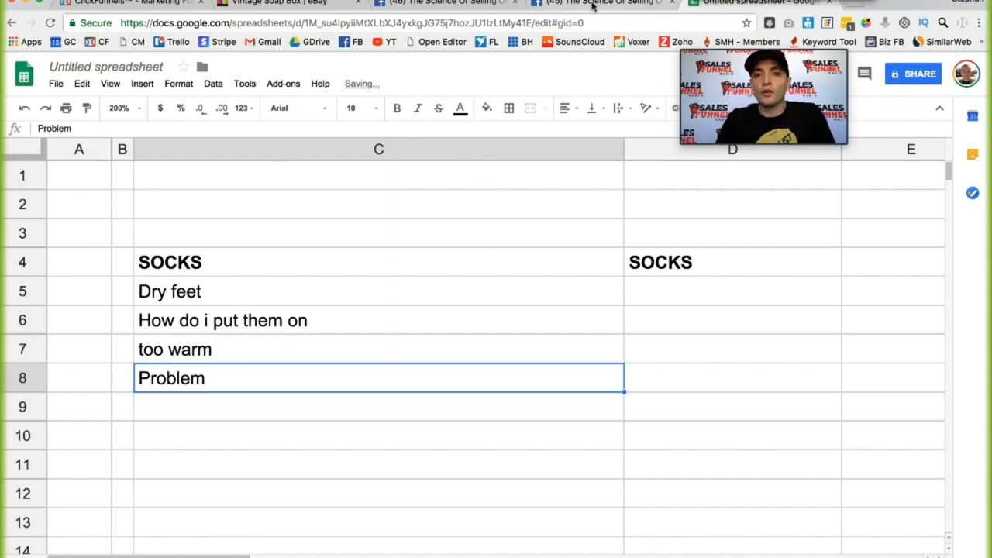
# - Check the Facebook comments for ideas, then return to the spreadsheet
pyautogui.click(605, 3)
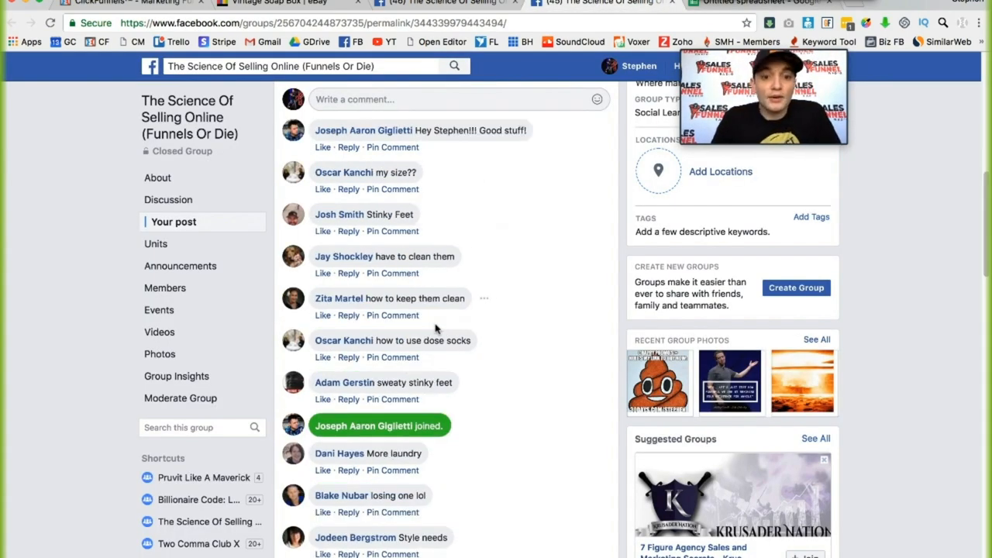
pyautogui.scroll(3)
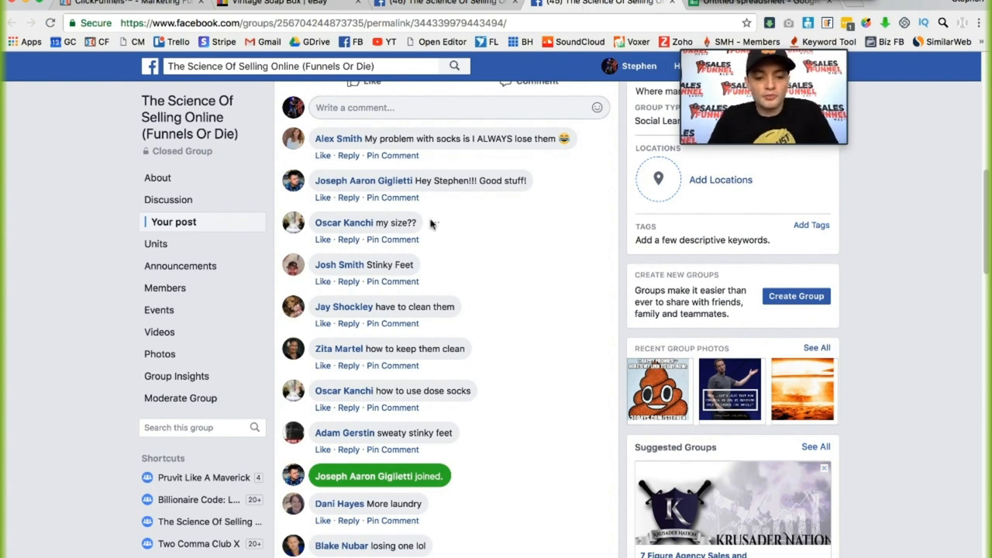
pyautogui.click(759, 4)
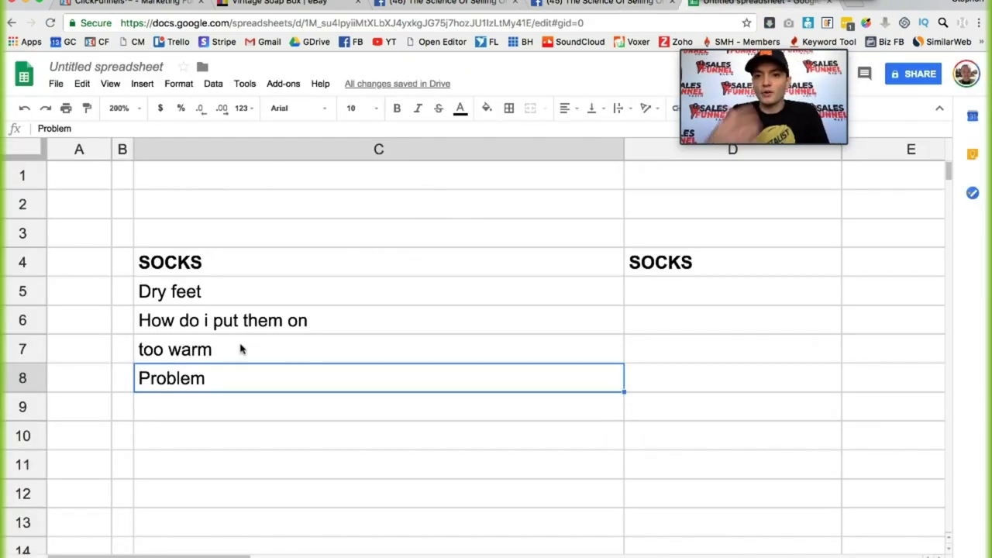
# - Add 'size', 'stink' and 'foot care' to the SOCKS problems in C8:C10
pyautogui.write('size')
pyautogui.click(378, 408)
pyautogui.write('stink')
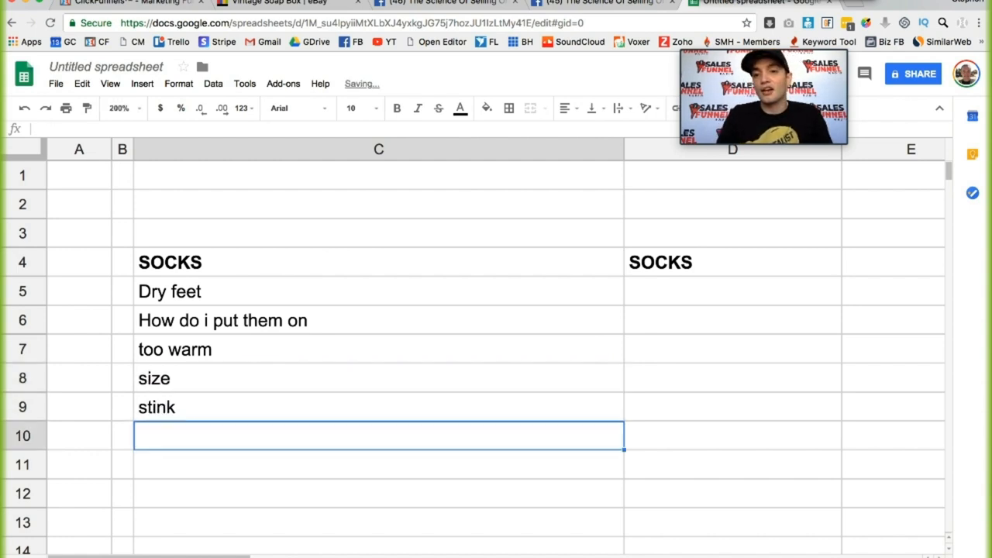
pyautogui.write('fo')
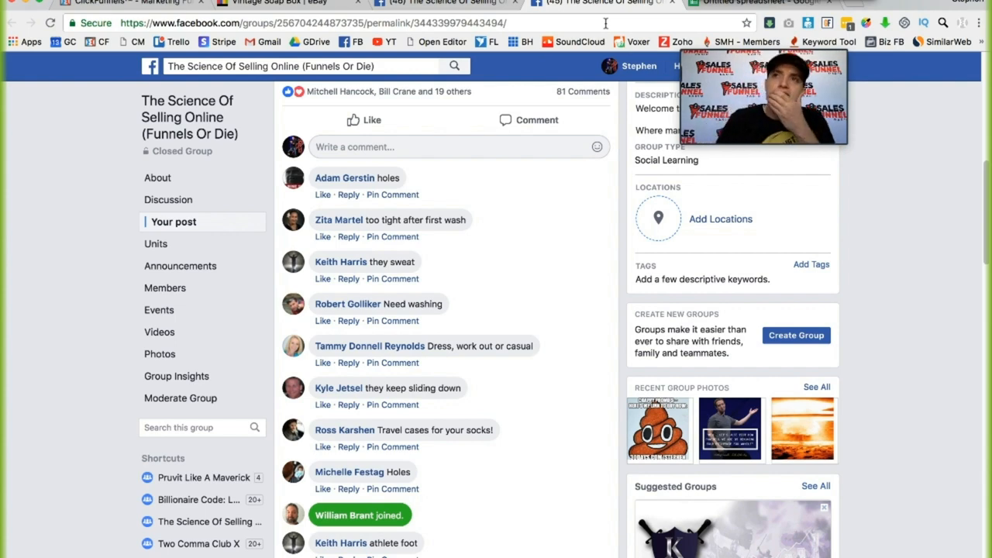
pyautogui.click(756, 3)
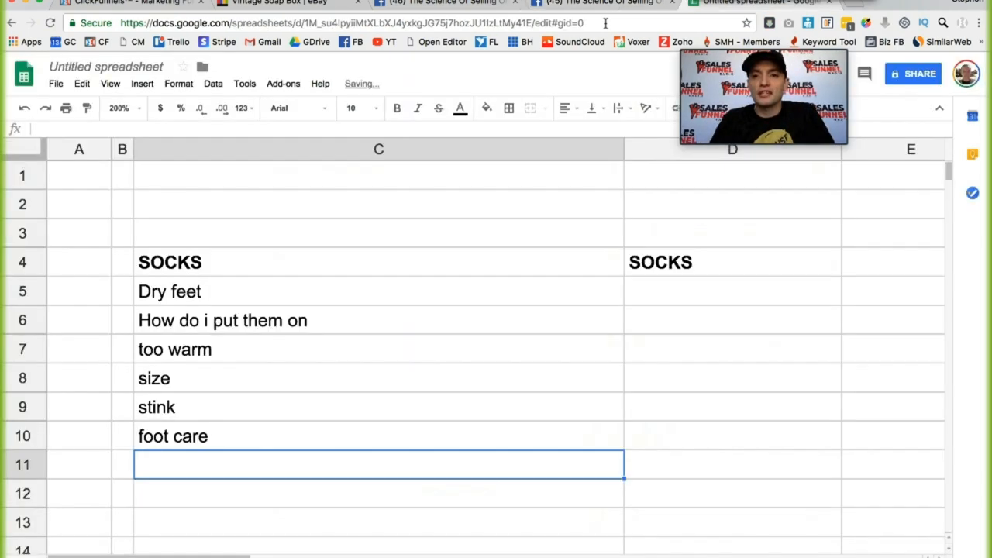
# - Trim the SOCKS problems to bold size, stink and foot care, then switch to Facebook
pyautogui.click(732, 292)
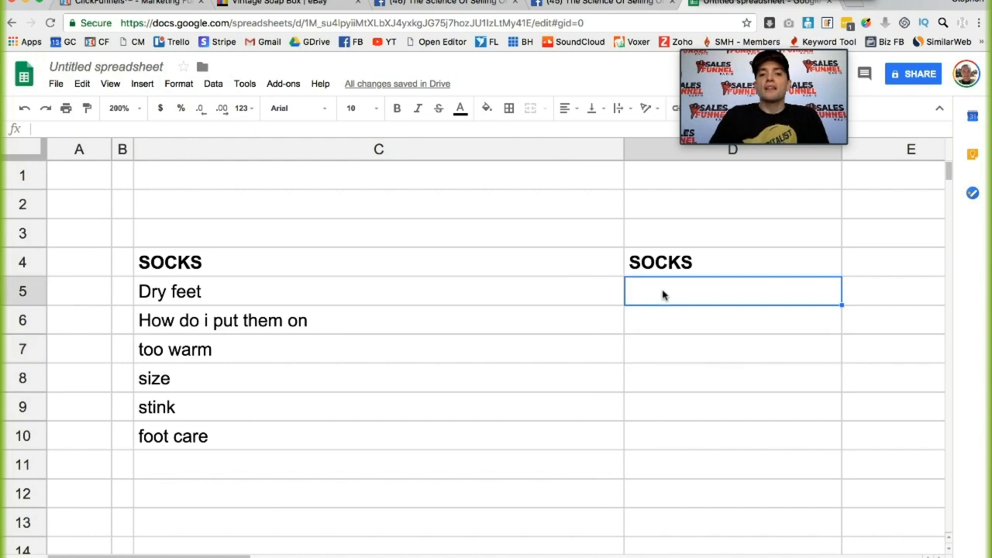
pyautogui.click(122, 291)
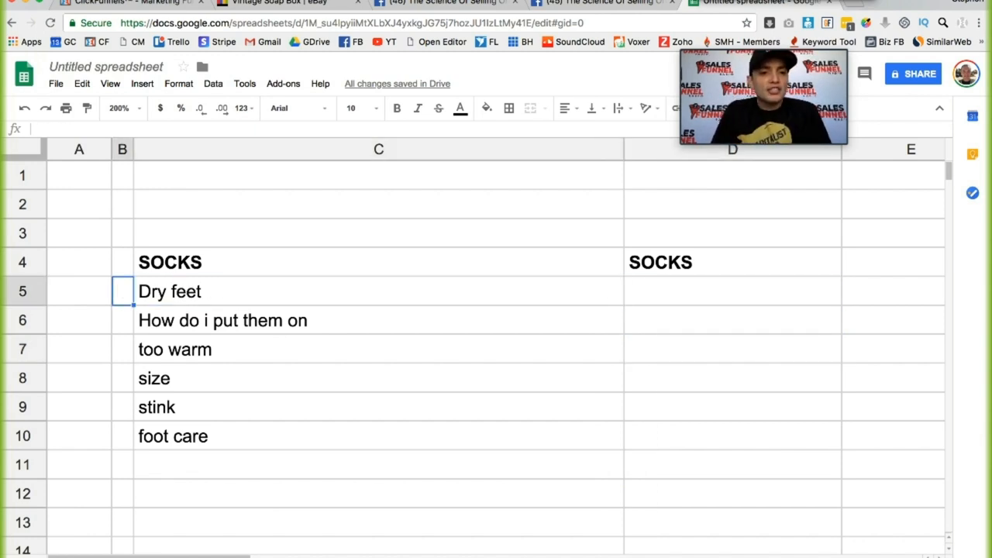
pyautogui.click(378, 320)
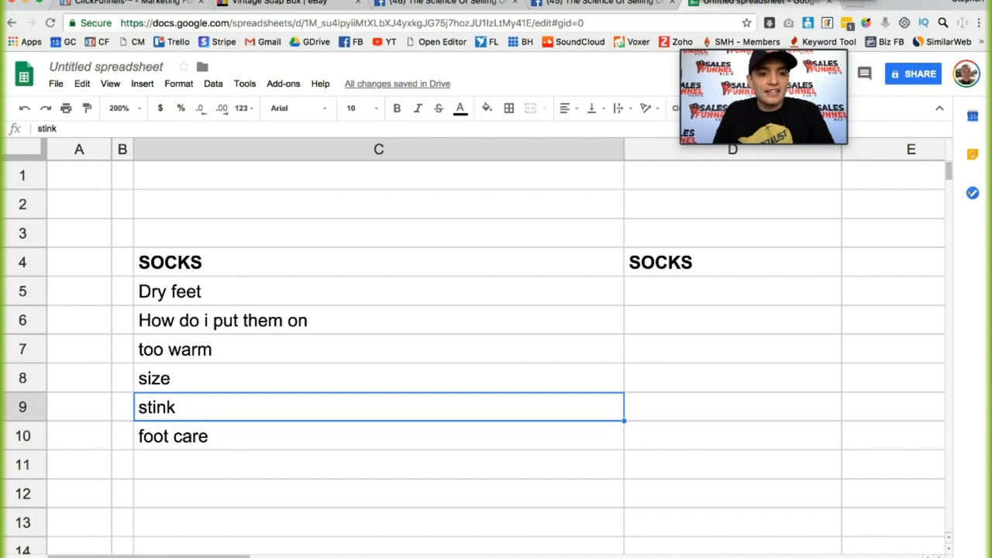
pyautogui.click(397, 108)
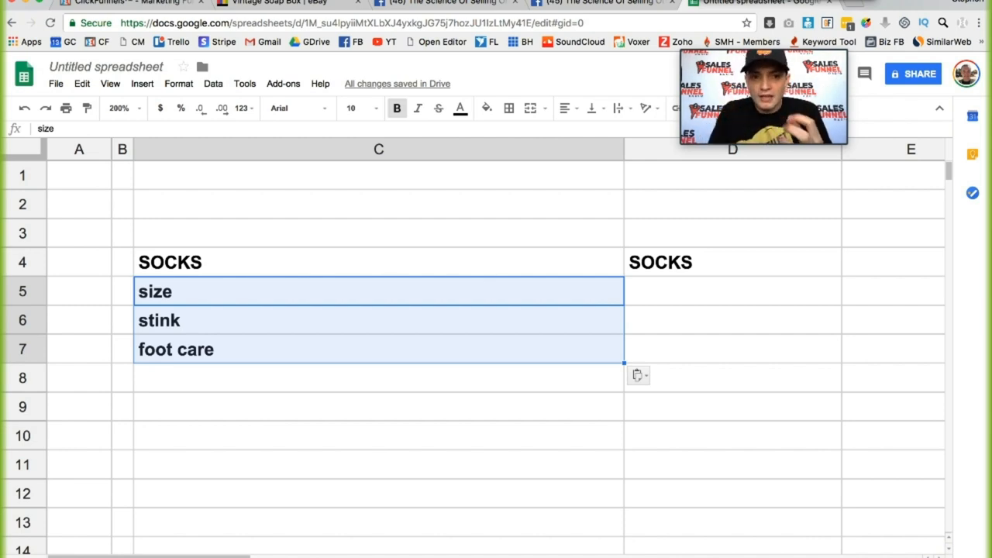
pyautogui.click(732, 291)
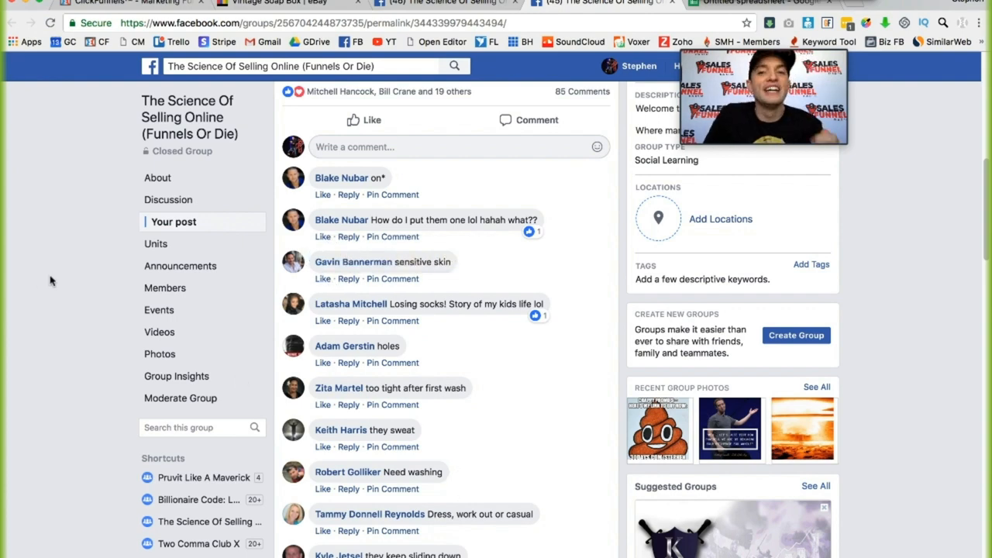
# - Switch from the Facebook comments back to the SOCKS spreadsheet
pyautogui.click(760, 6)
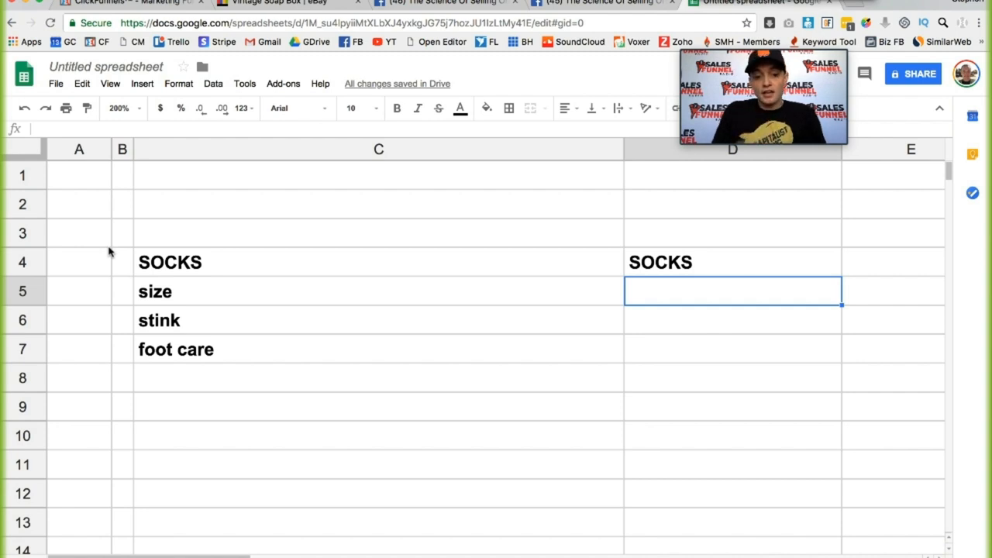
# - Enter '2 pair of different sizes' in D5 beside the size problem
pyautogui.write('2 pa')
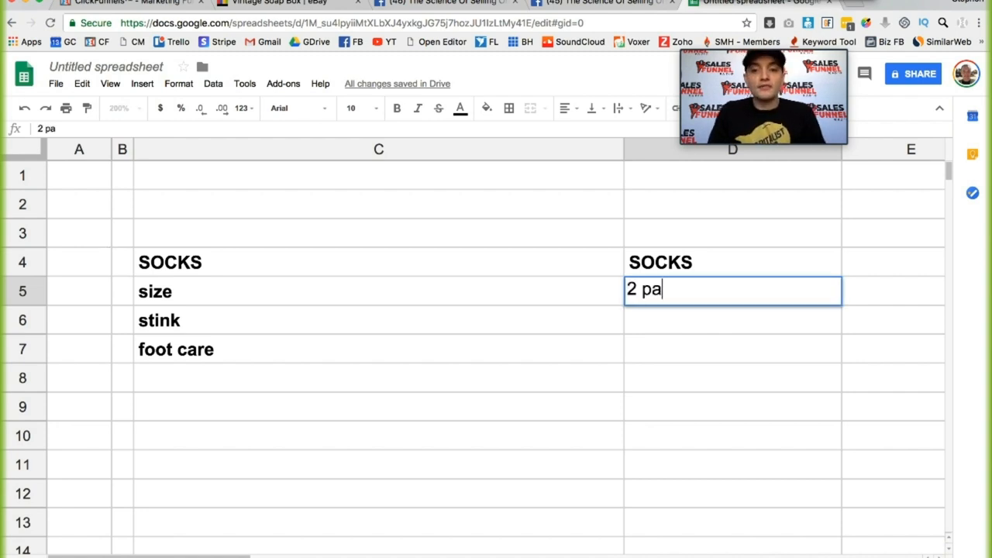
pyautogui.write('ir')
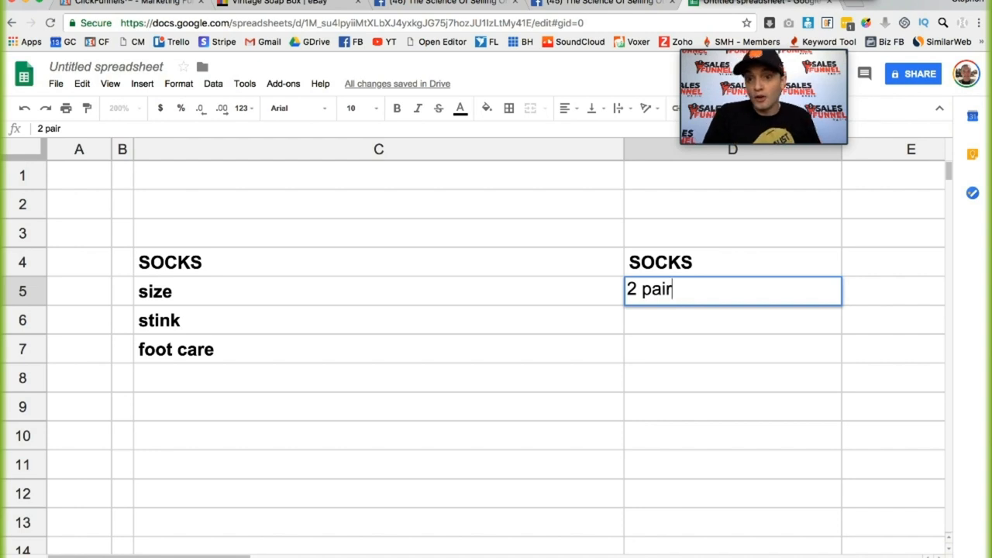
pyautogui.write('o')
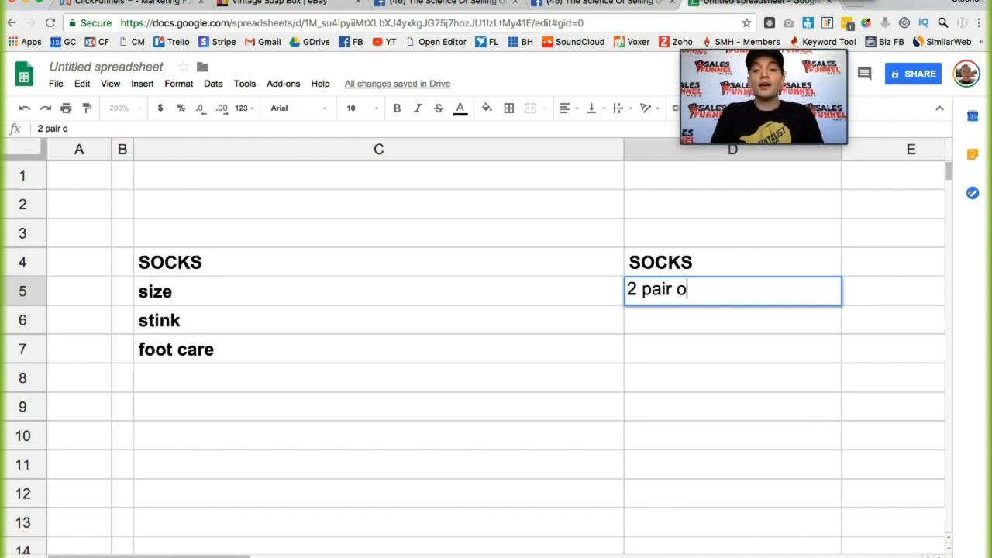
pyautogui.write('f different')
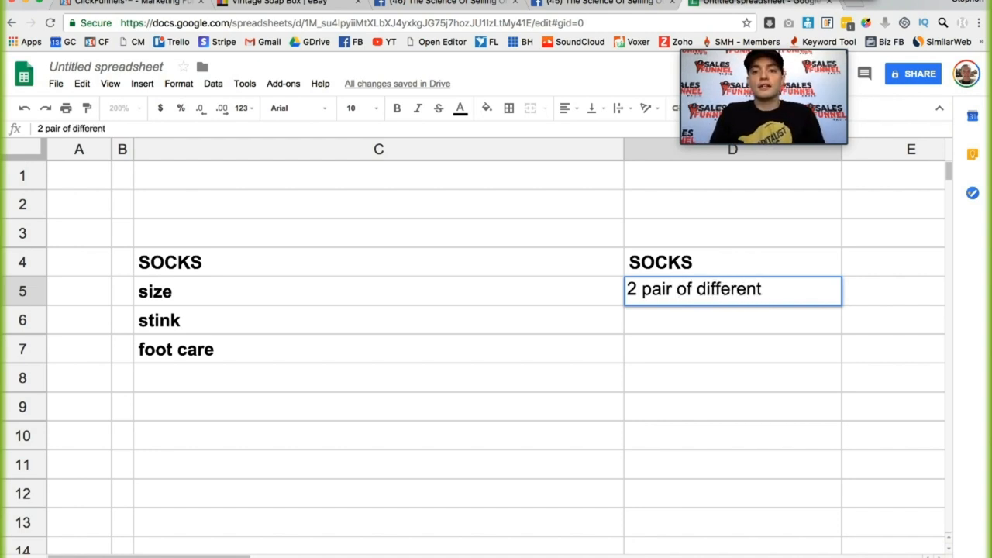
pyautogui.write('size')
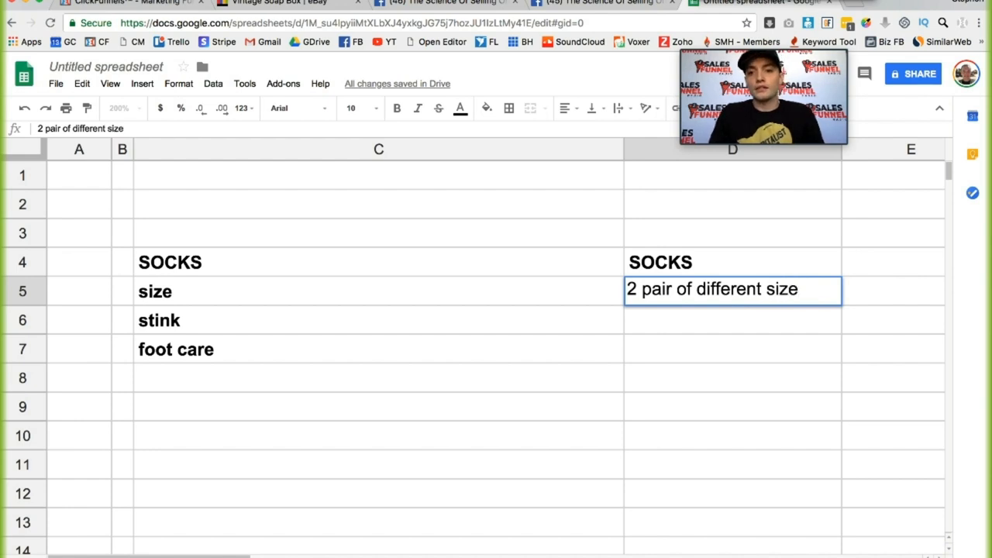
pyautogui.press('enter')
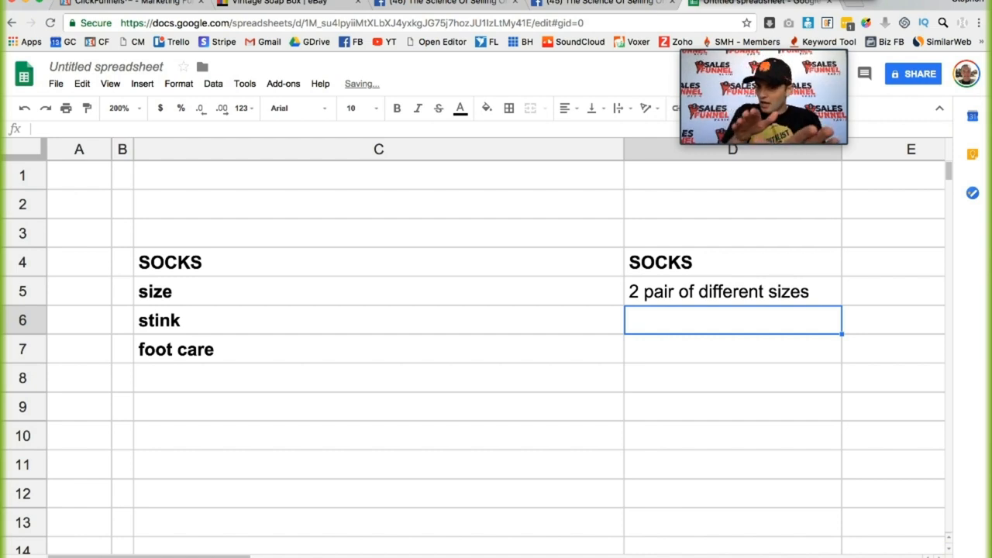
# - Rename the D4 heading to '1 pair of SOCKS' and move to the stink solution cell D6
pyautogui.click(732, 262)
pyautogui.write('1 ')
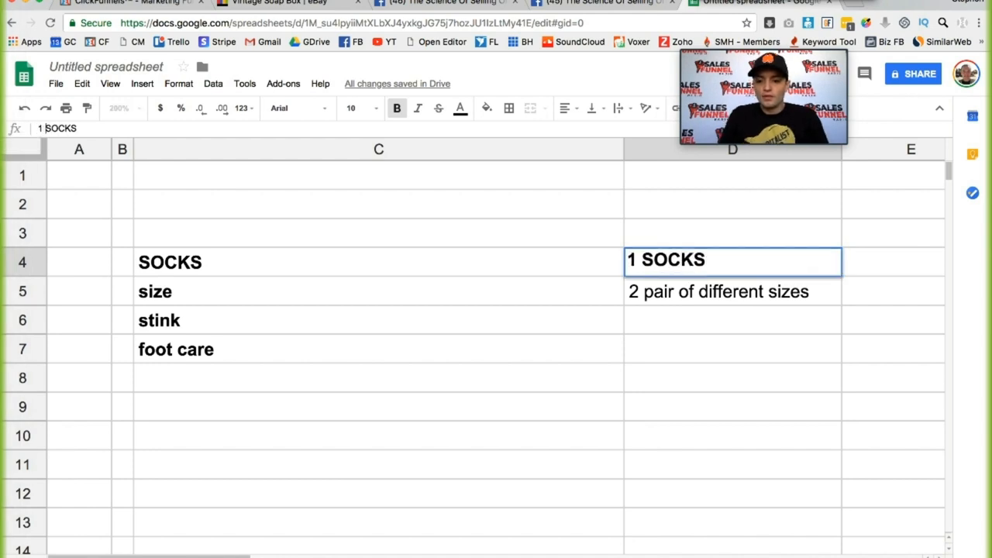
pyautogui.write('pair of')
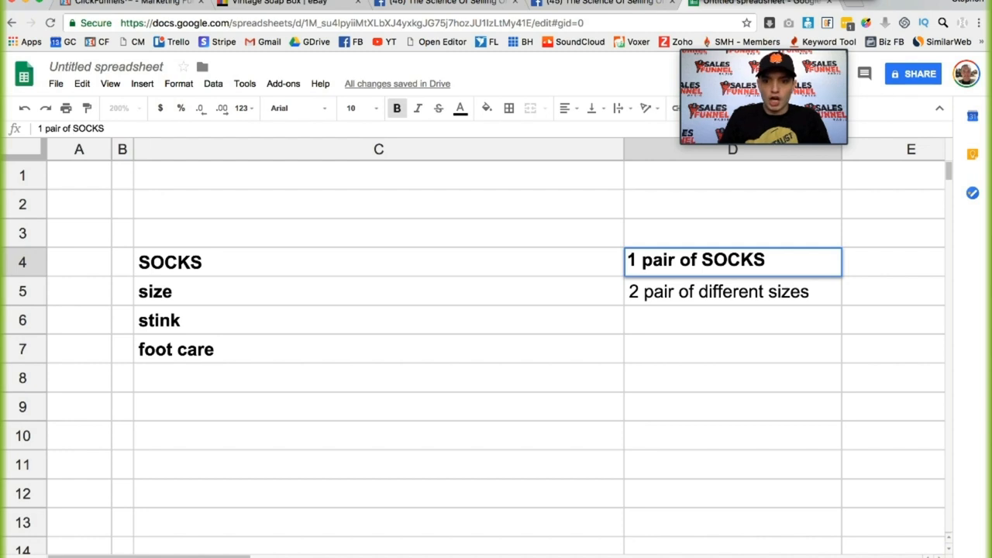
pyautogui.click(732, 319)
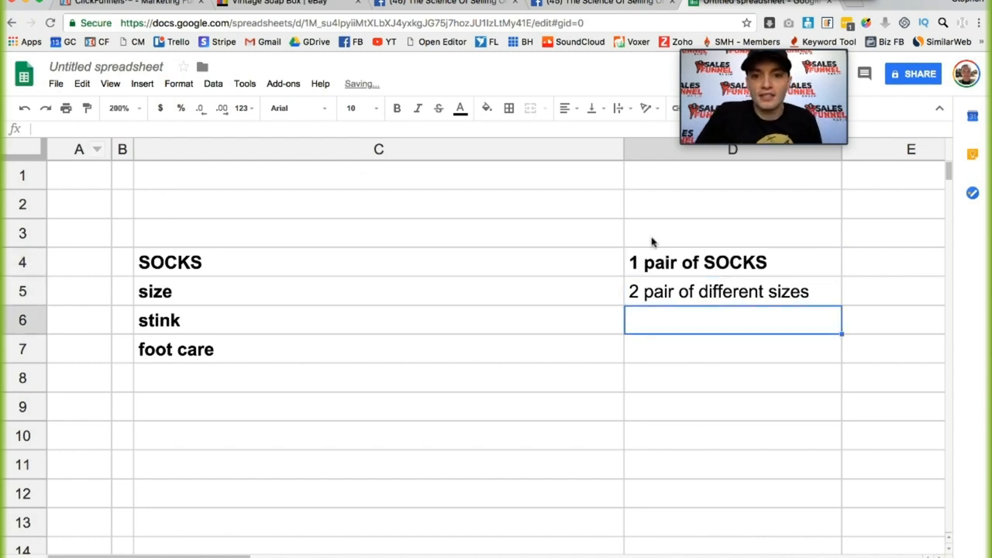
pyautogui.click(732, 262)
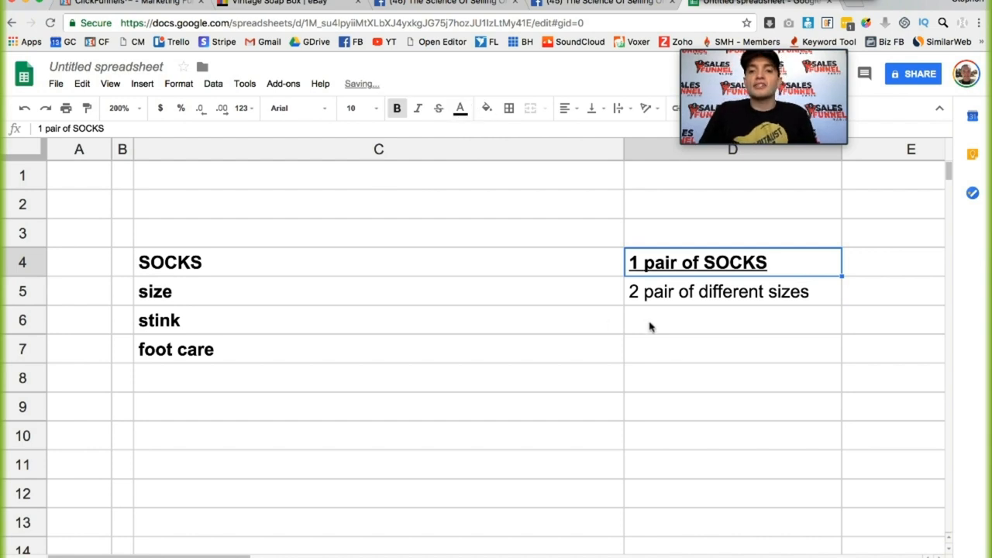
pyautogui.click(732, 319)
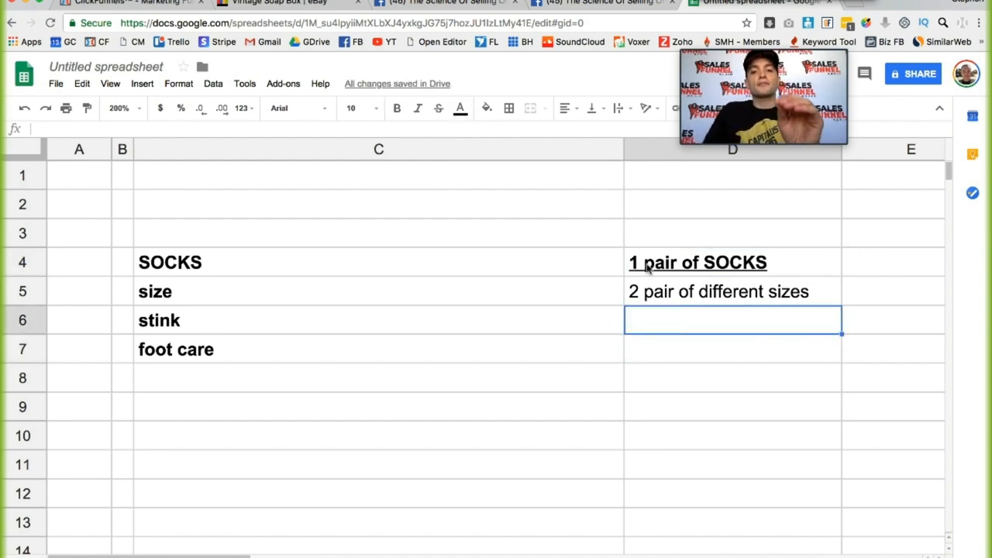
pyautogui.moveTo(679, 348)
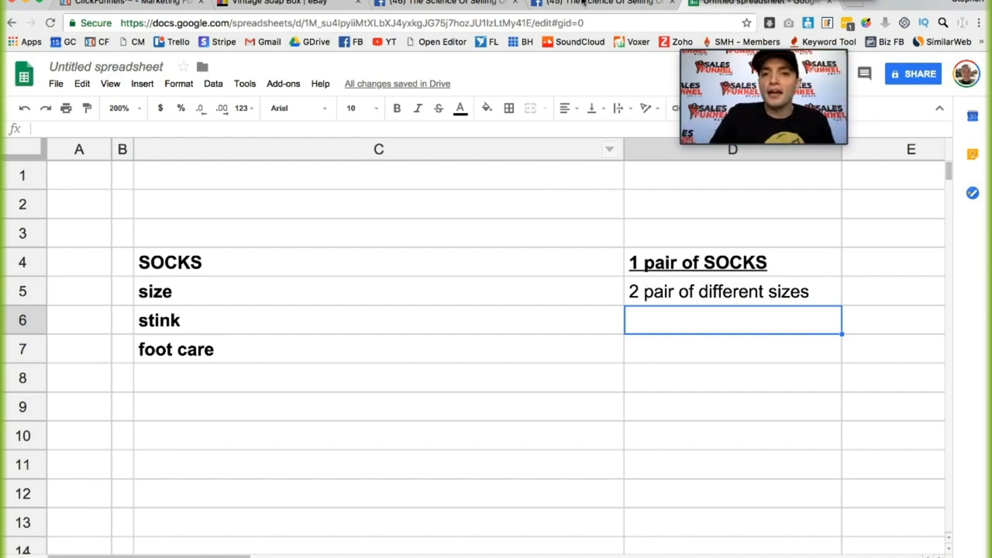
pyautogui.moveTo(608, 8)
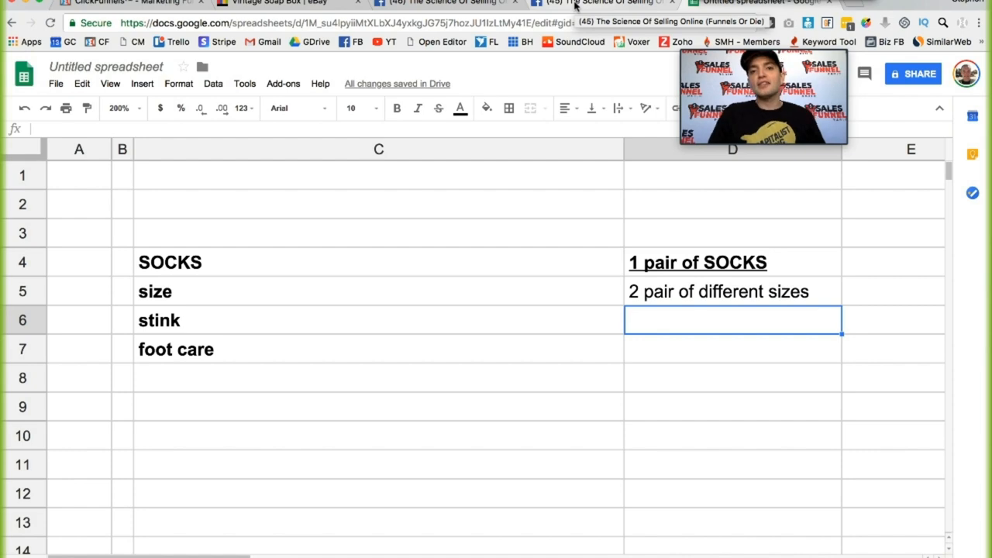
pyautogui.click(607, 3)
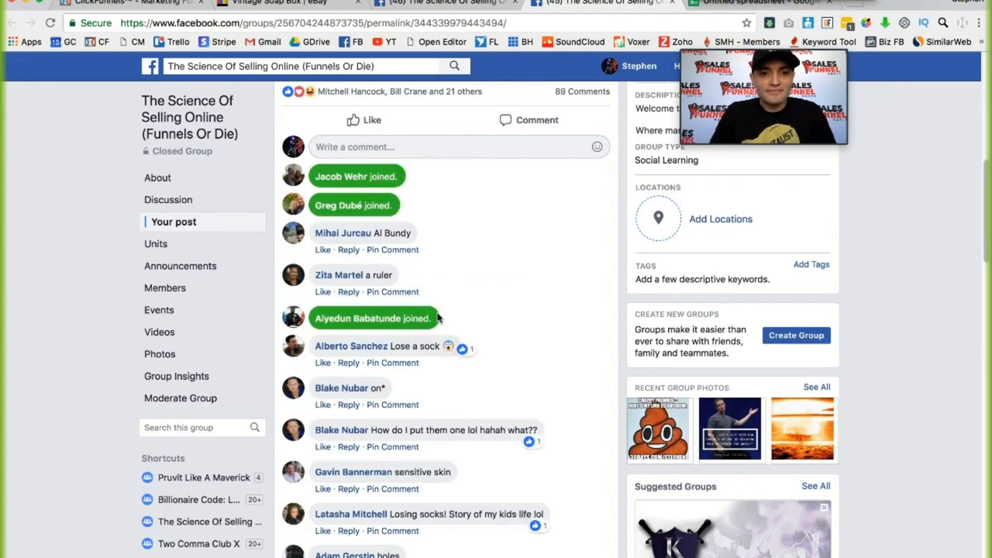
pyautogui.scroll(-3)
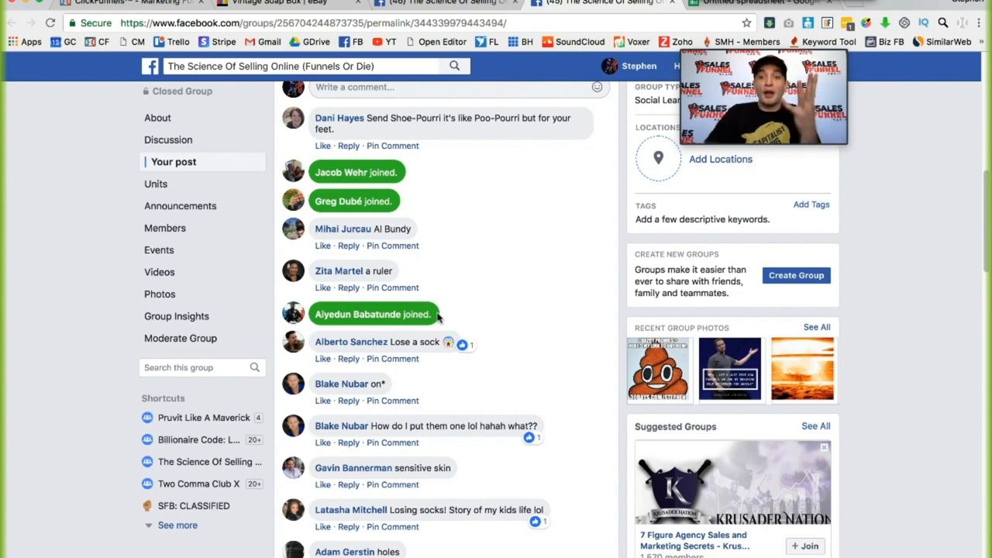
pyautogui.click(752, 3)
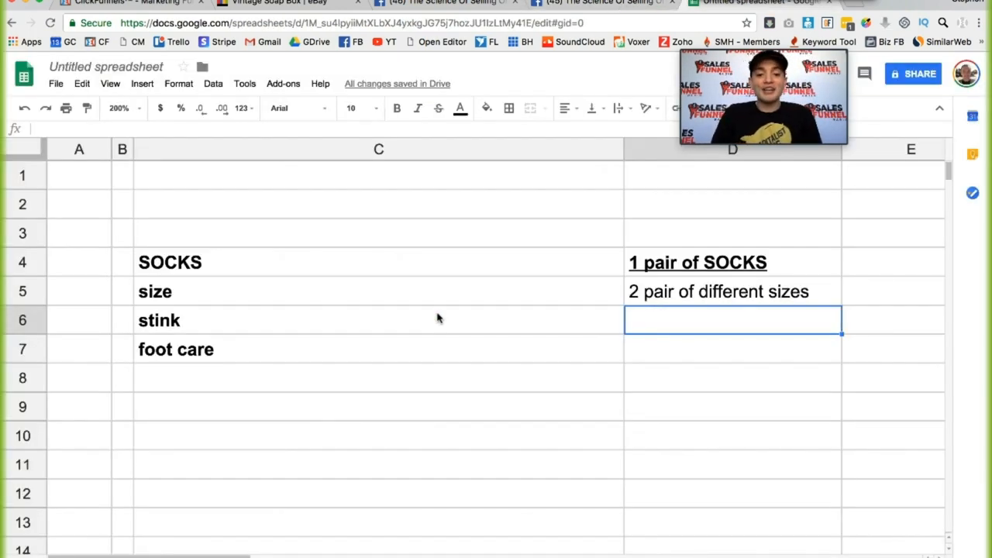
# - Enter 'Shoe-pourri' in D6 beside the stink problem
pyautogui.write('Shoe')
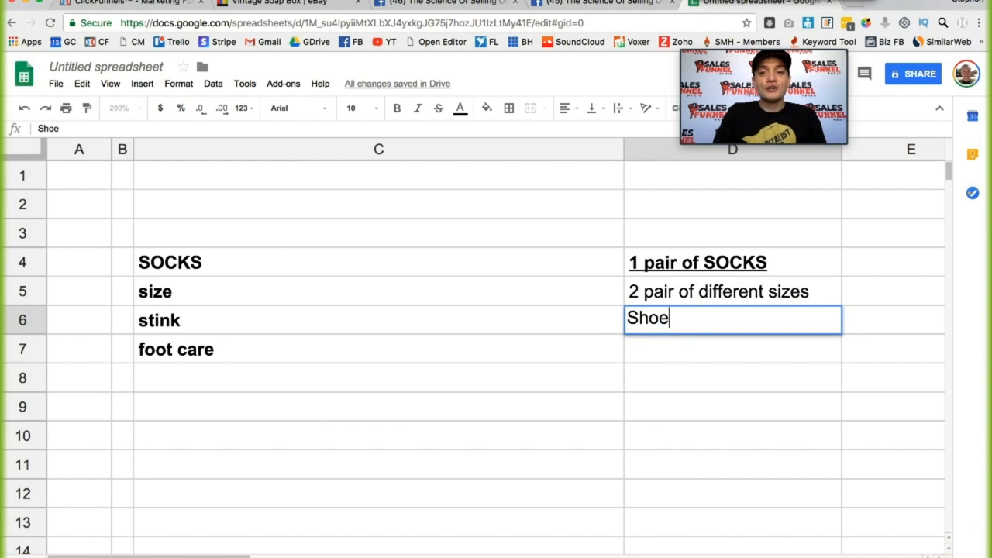
pyautogui.write('-p')
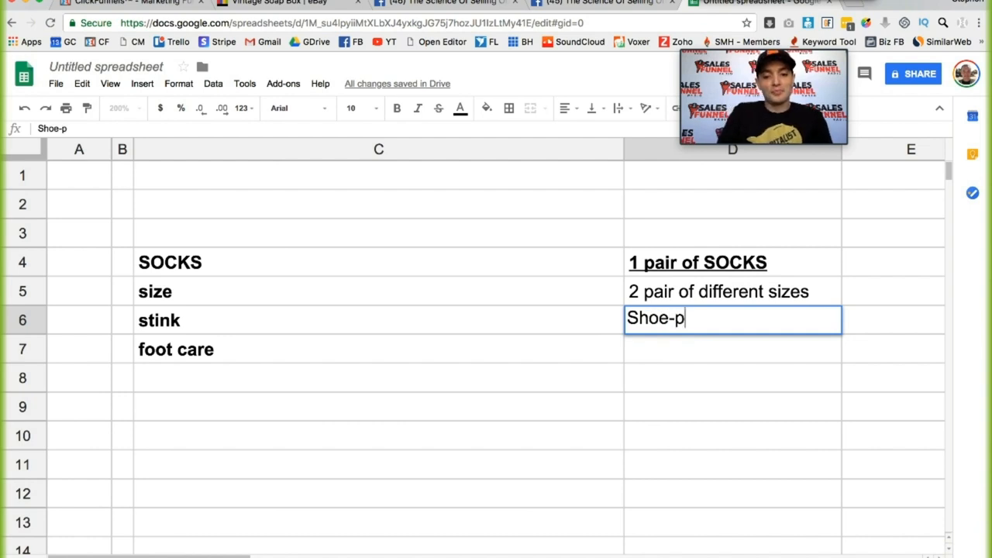
pyautogui.write('ourri')
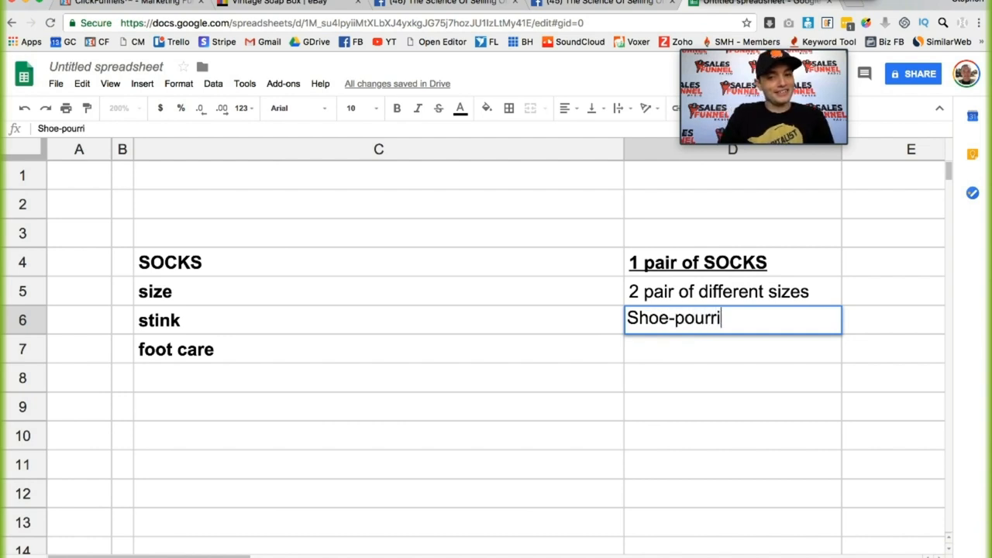
pyautogui.press('Return')
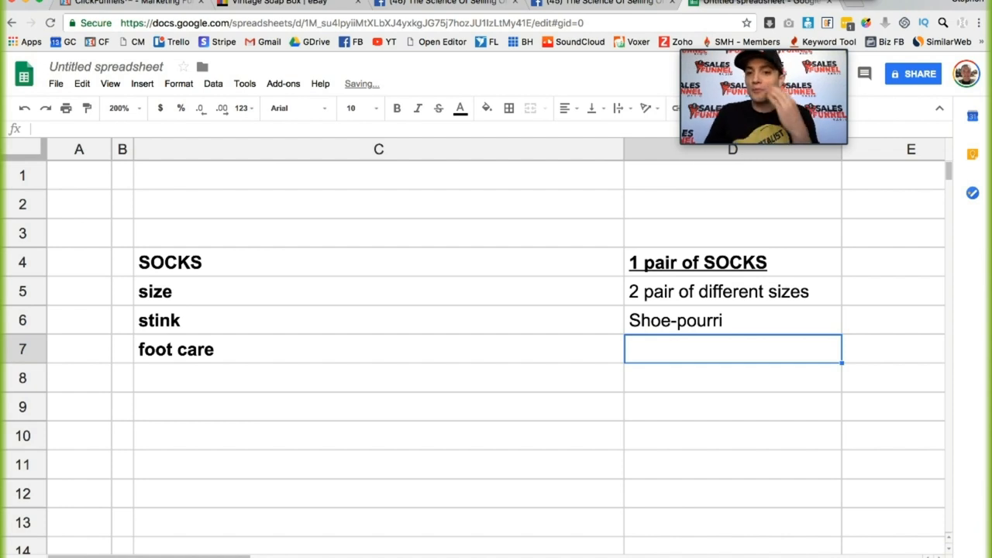
# - Insert a blank row above foot care and begin the next bonus entry
pyautogui.click(731, 320)
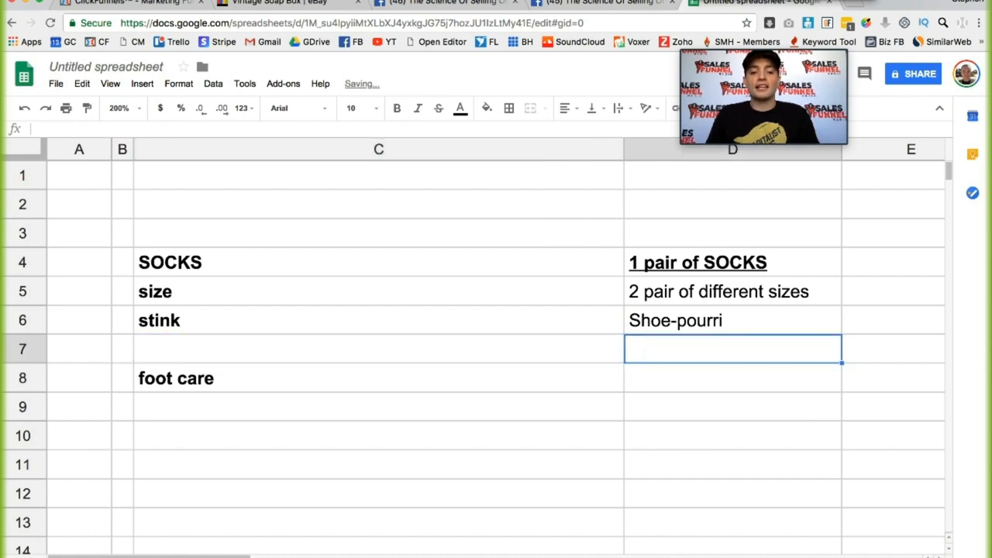
pyautogui.write('Gu')
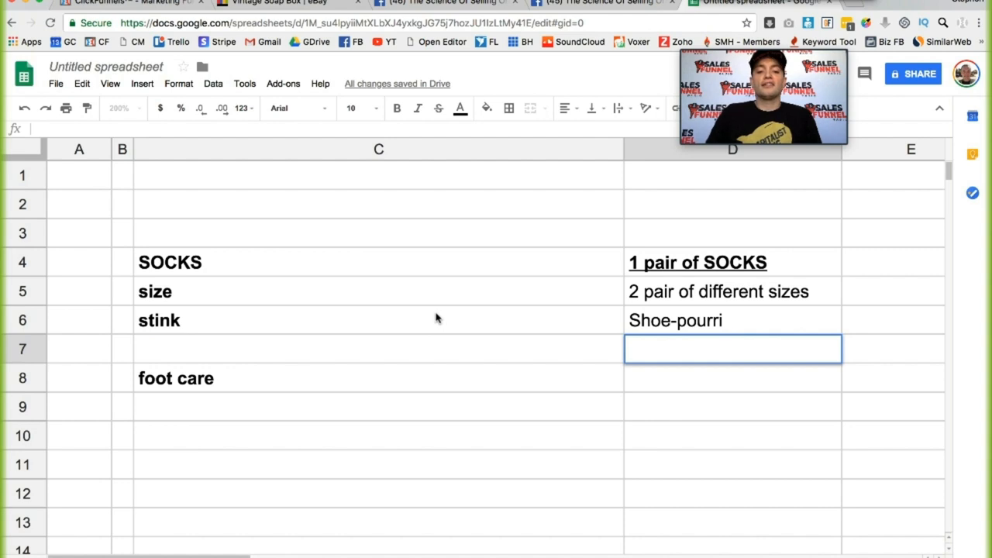
pyautogui.moveTo(604, 6)
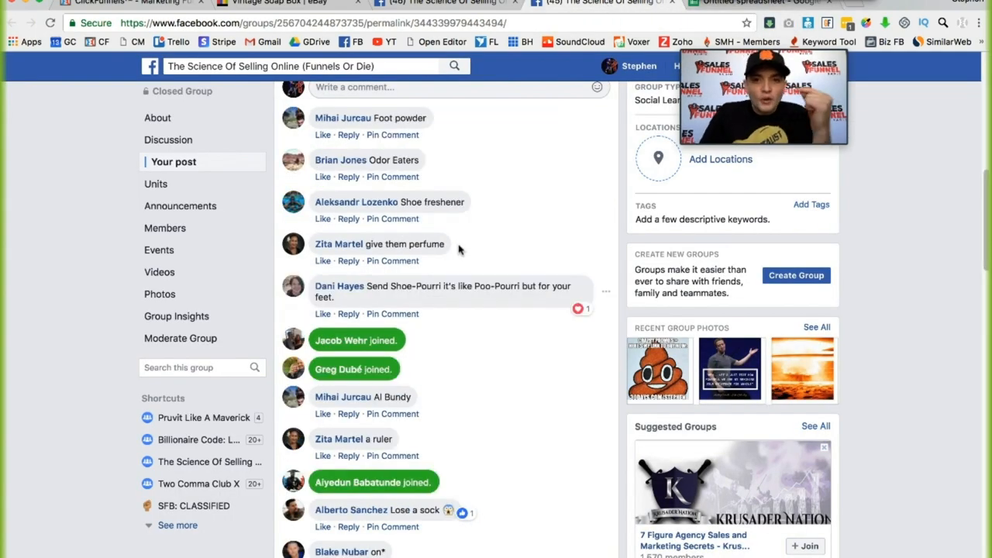
pyautogui.moveTo(510, 239)
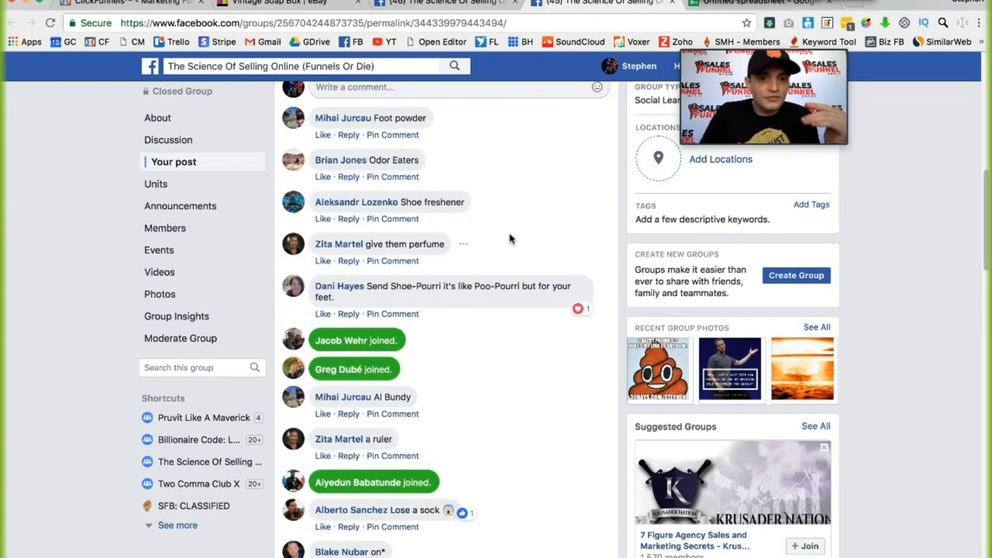
pyautogui.moveTo(514, 216)
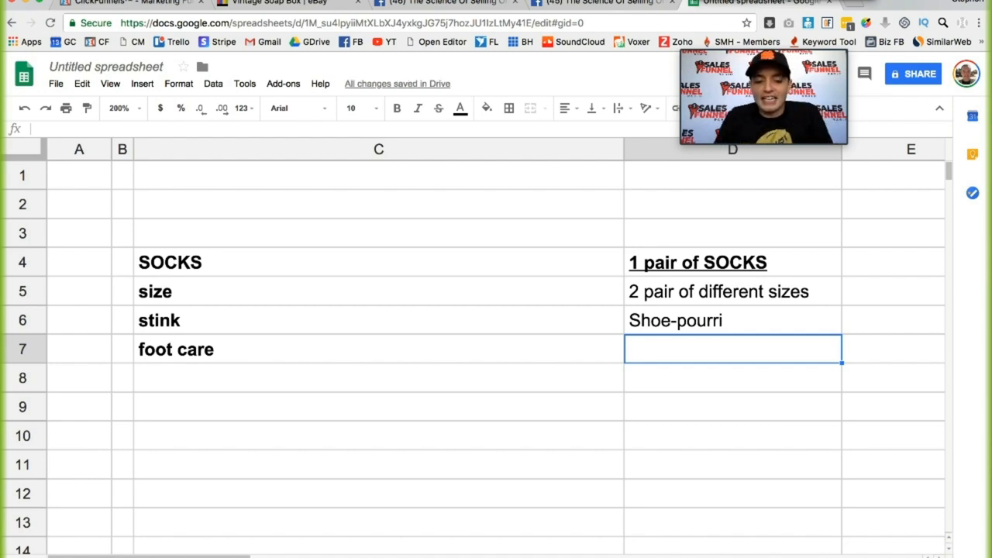
# - Enter 'Little Known, Doc Order's, Footcare 3 Video' in D7 beside foot care
pyautogui.write('Doctor')
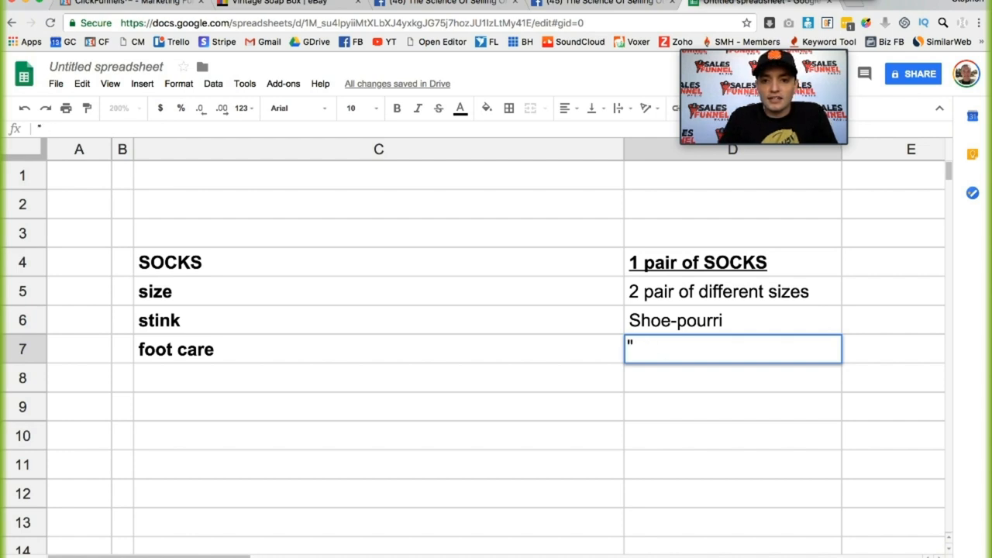
pyautogui.write('Little Know')
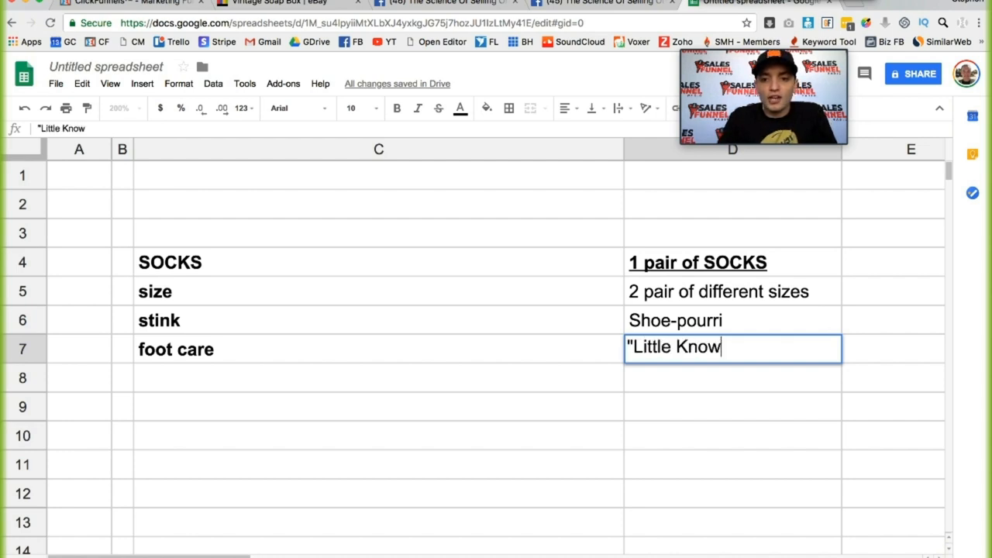
pyautogui.write('n, Doc')
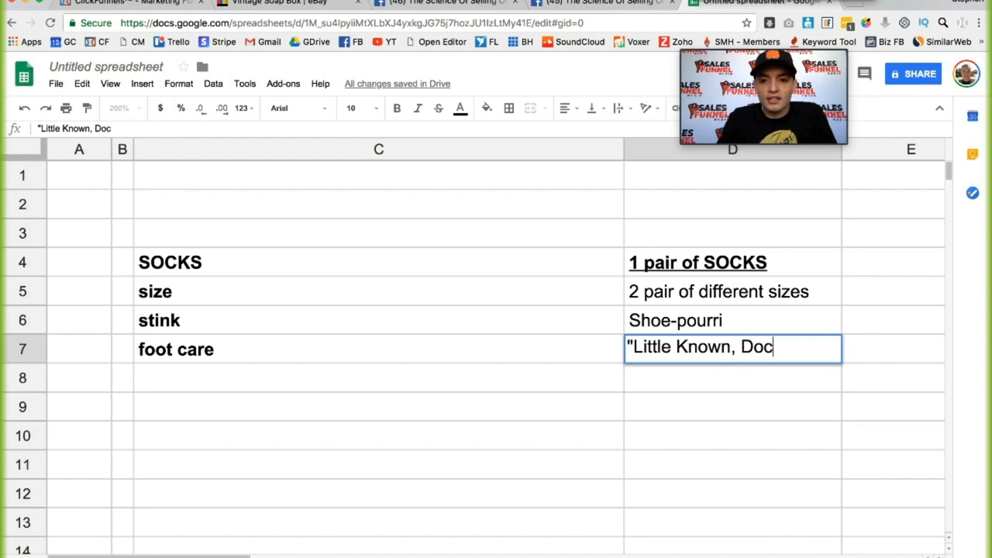
pyautogui.press('Backspace')
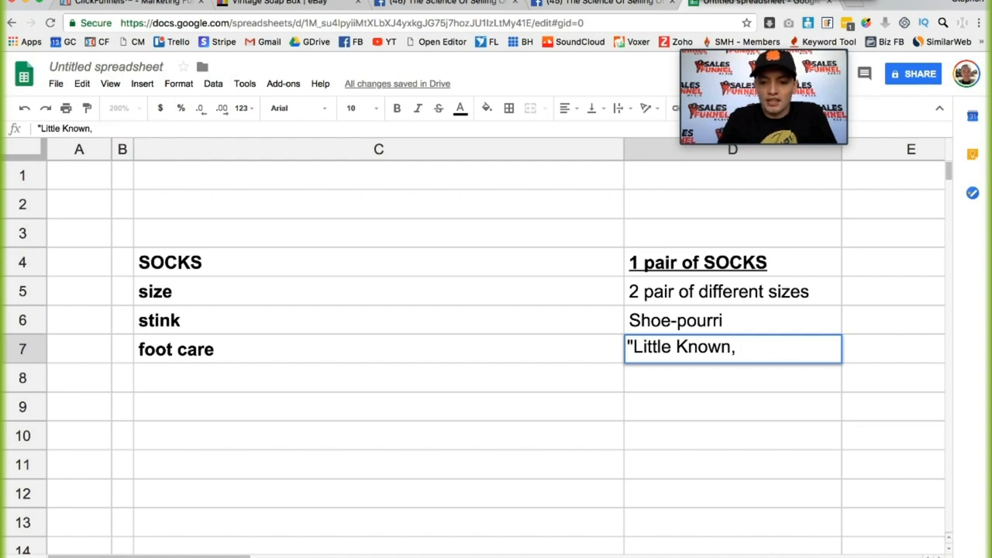
pyautogui.write('Doc O')
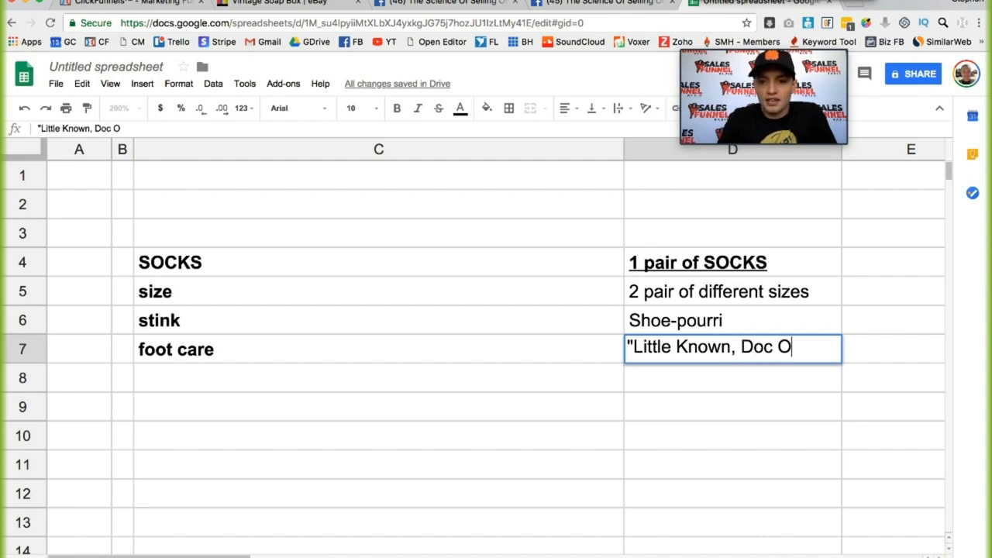
pyautogui.write('rder')
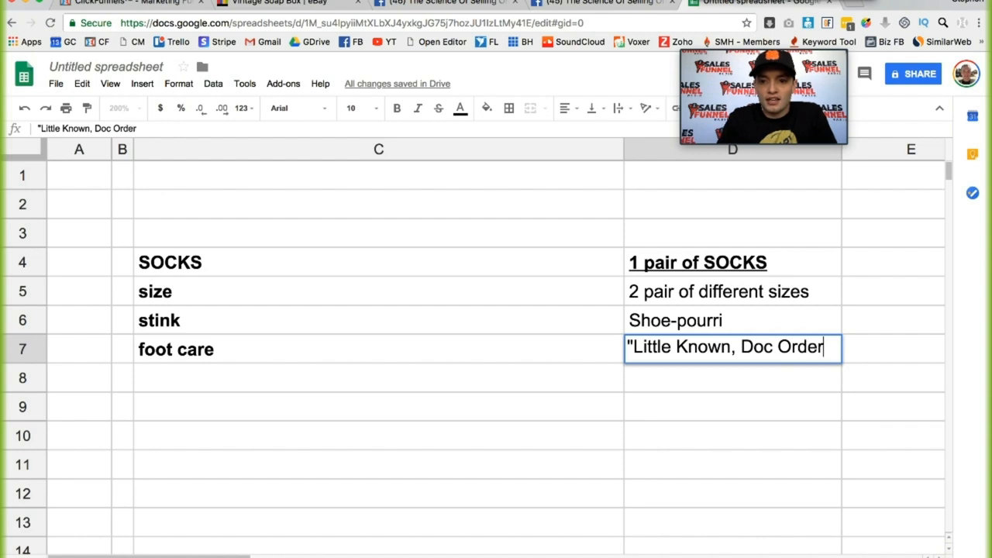
pyautogui.write('s')
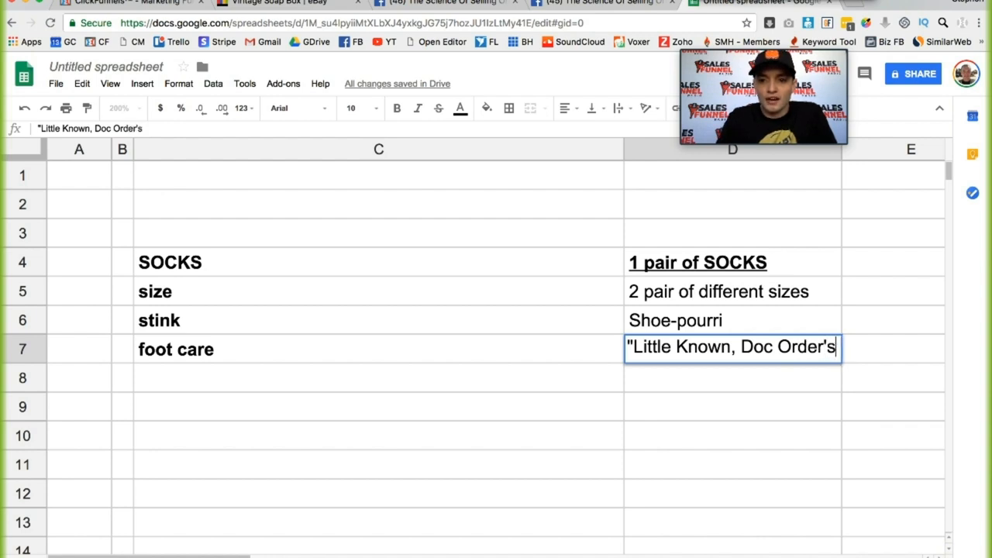
pyautogui.write(', Foot')
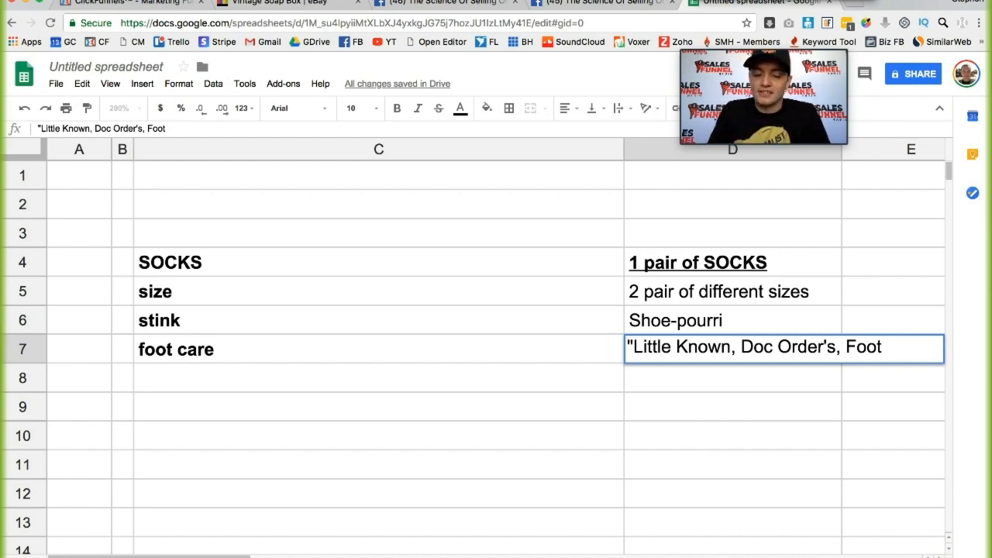
pyautogui.write('care')
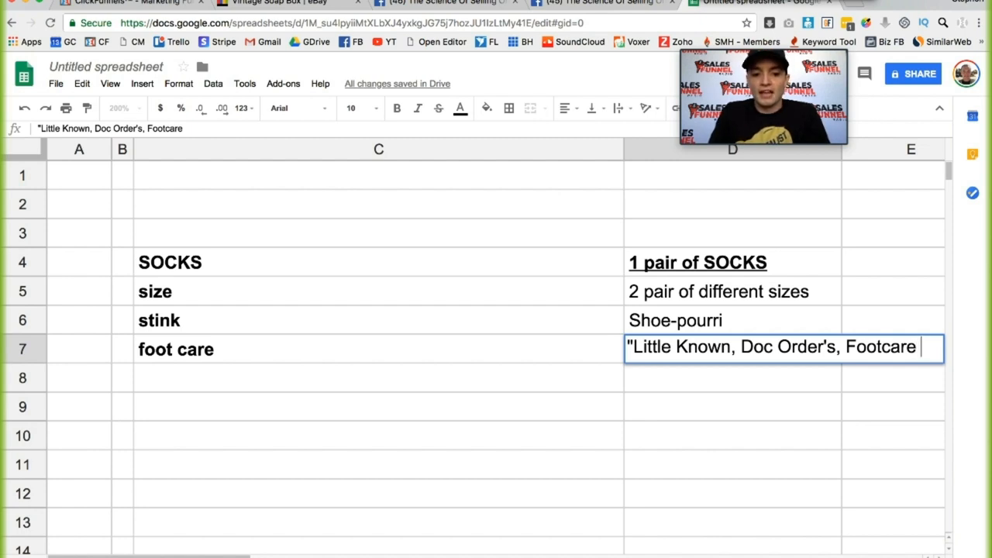
pyautogui.write('3 ins')
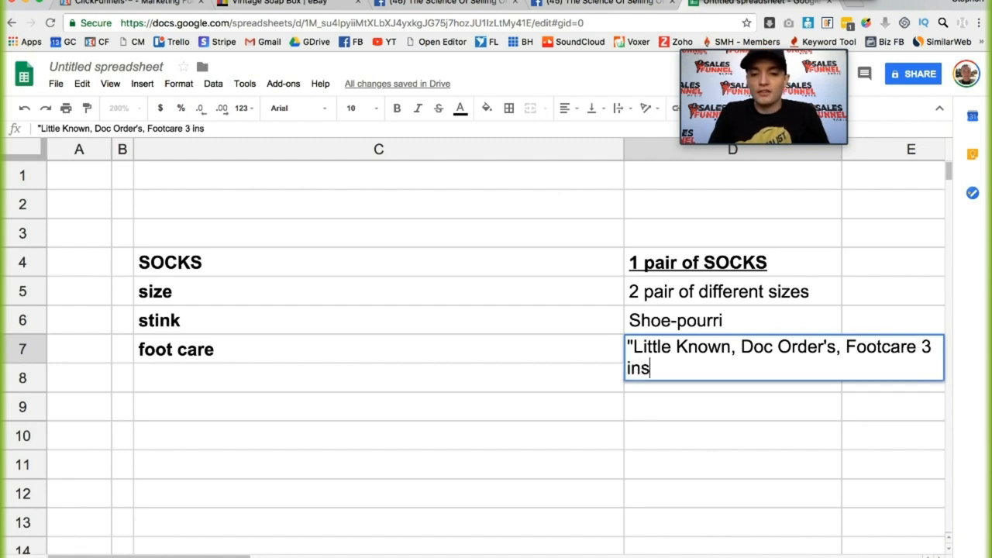
pyautogui.write('V')
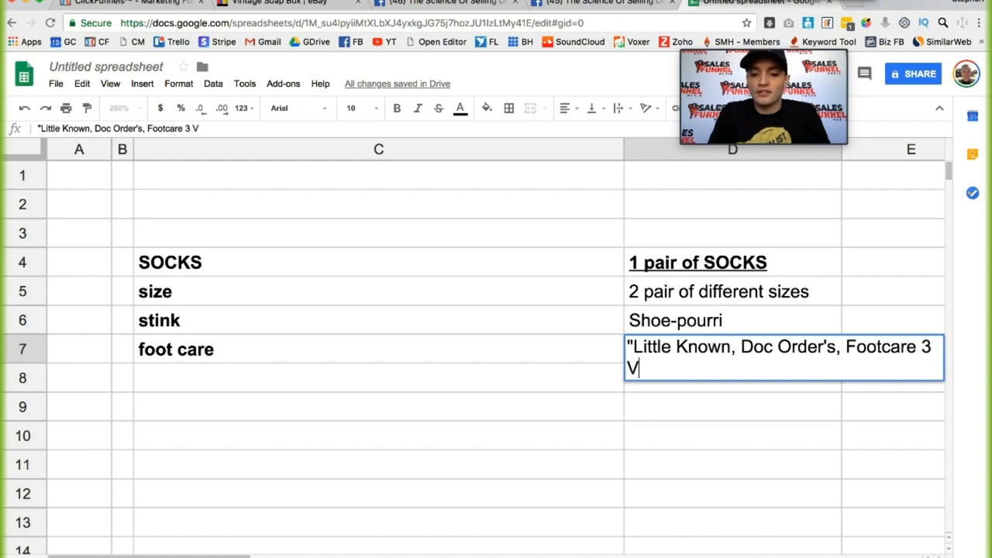
pyautogui.press('Enter')
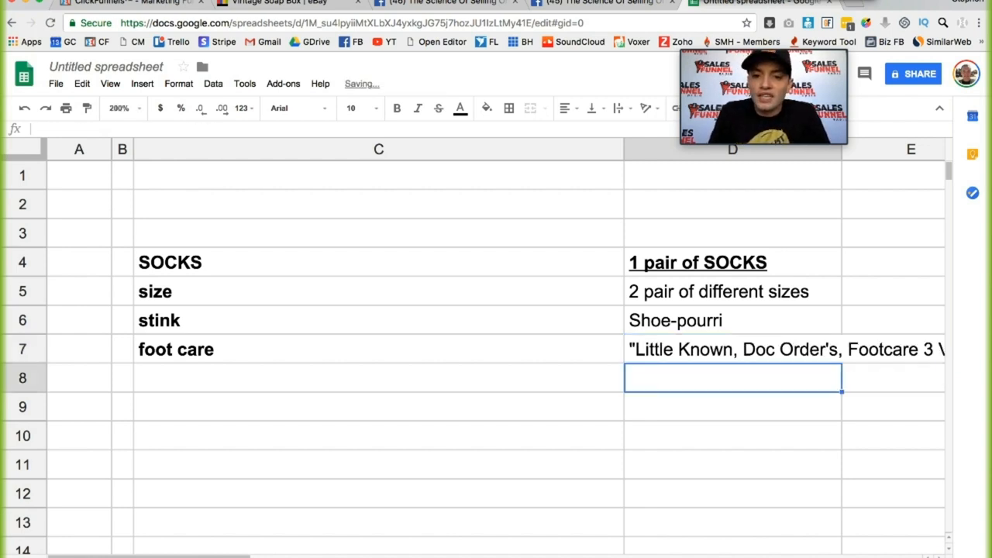
# - Replace '2 pair of different sizes' in D5 with 'ruler'
pyautogui.click(732, 349)
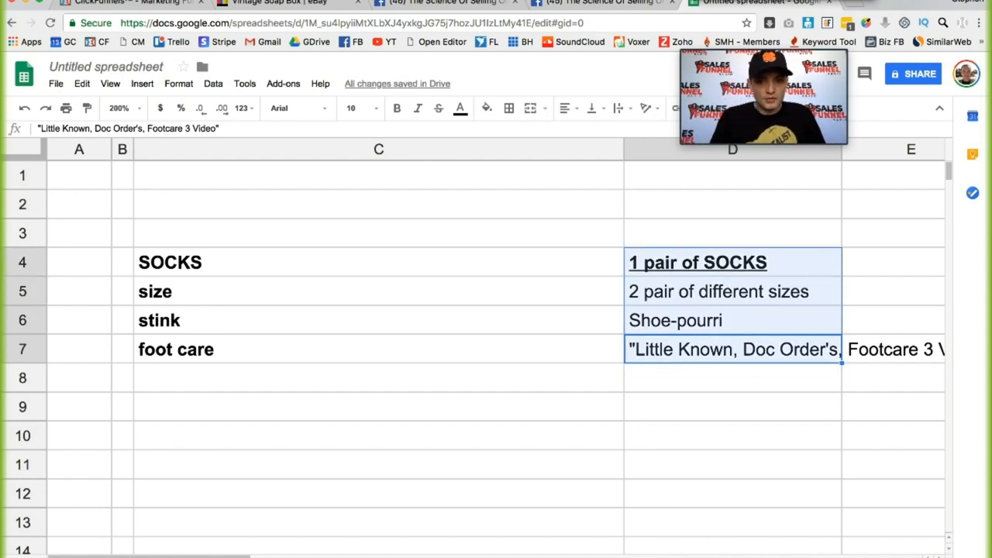
pyautogui.click(732, 292)
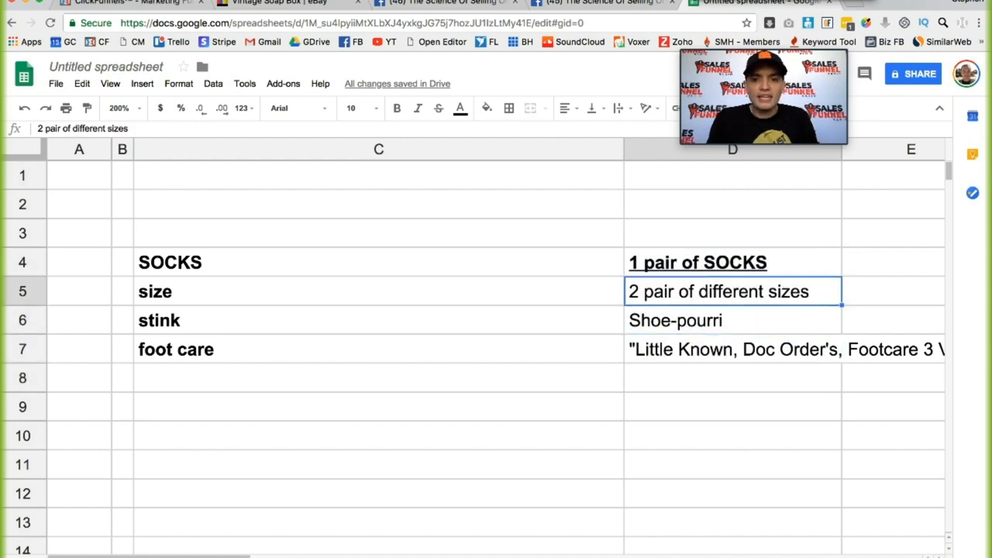
pyautogui.moveTo(591, 108)
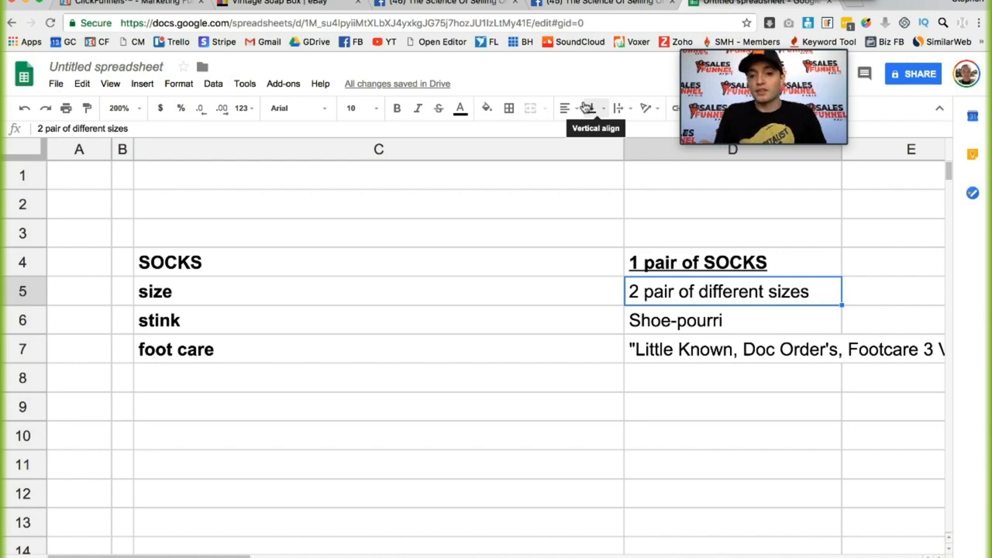
pyautogui.write('rul')
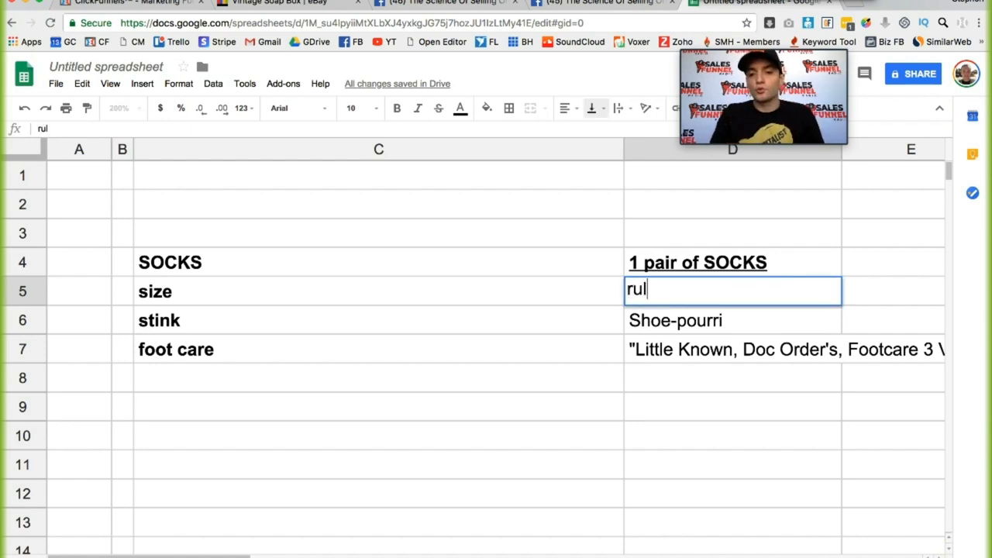
pyautogui.write('er')
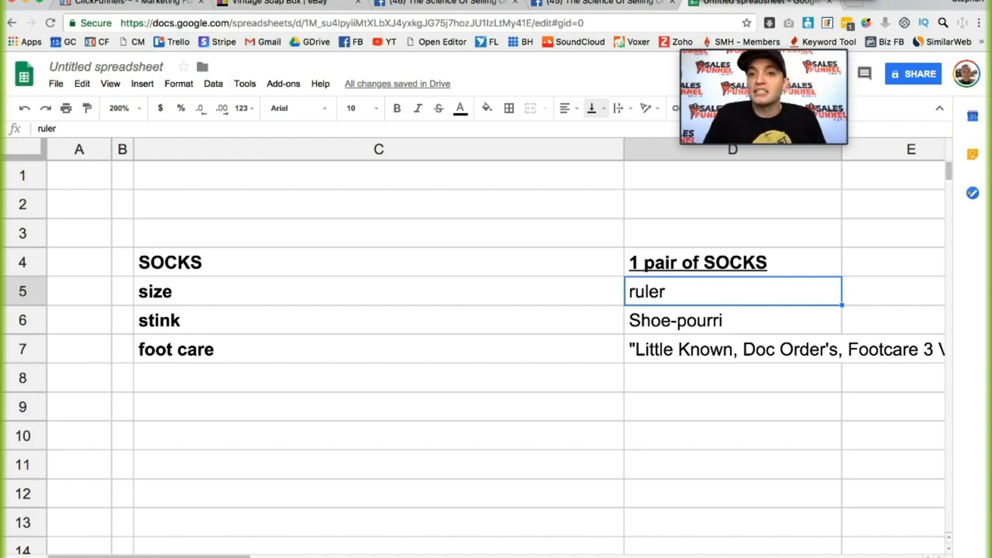
# - Widen column D so every bonus entry shows in full
pyautogui.click(731, 319)
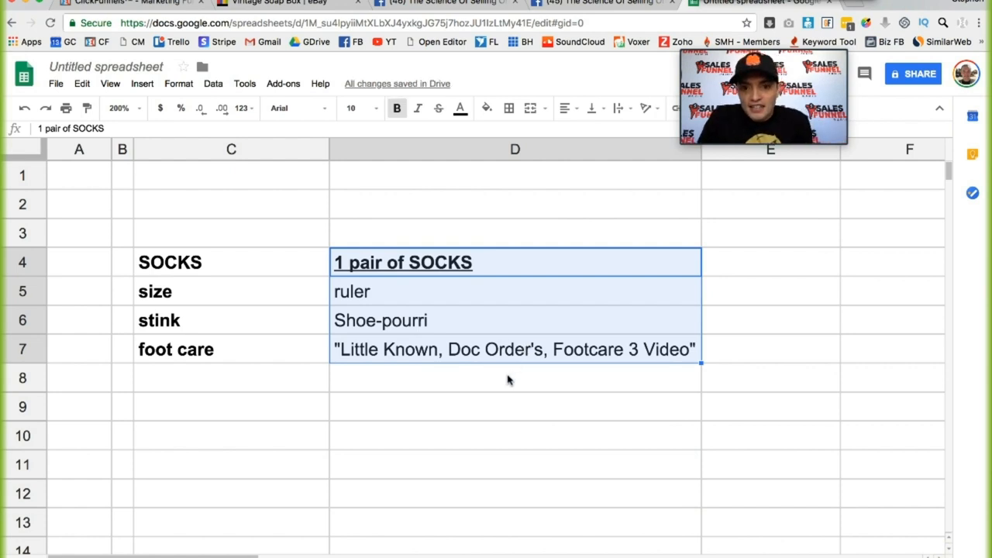
pyautogui.click(770, 291)
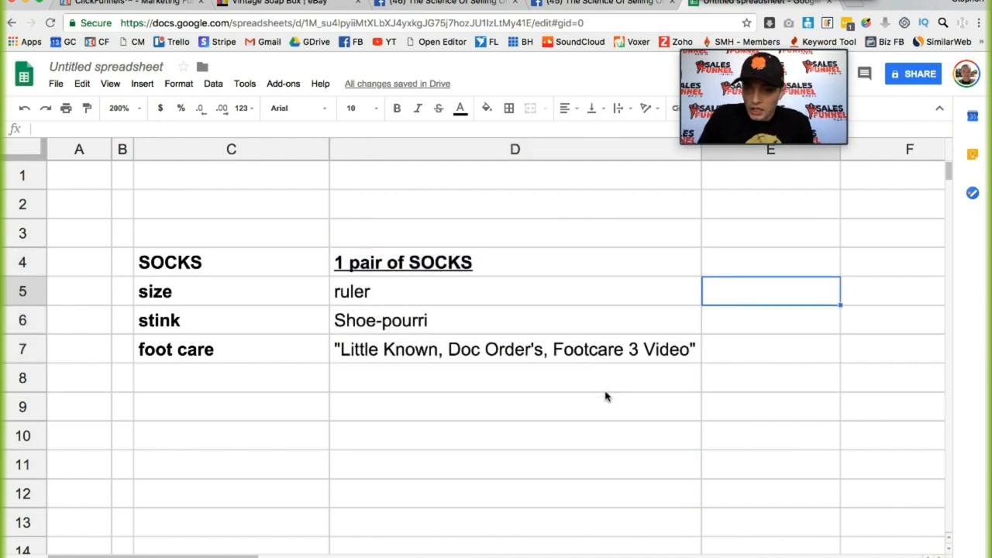
pyautogui.click(515, 262)
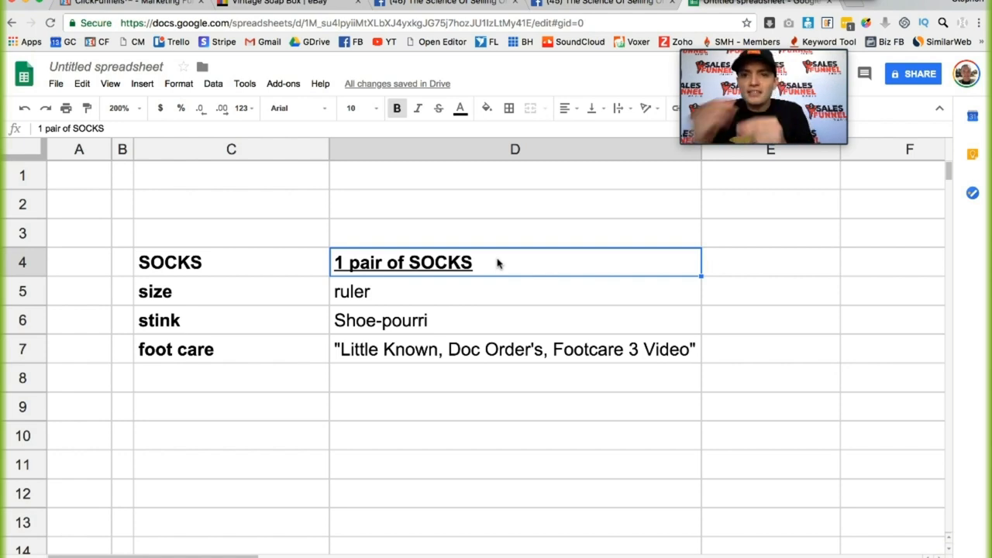
# - Review the completed SOCKS offer stack in D4:D7 and return to the Facebook group post
pyautogui.click(514, 349)
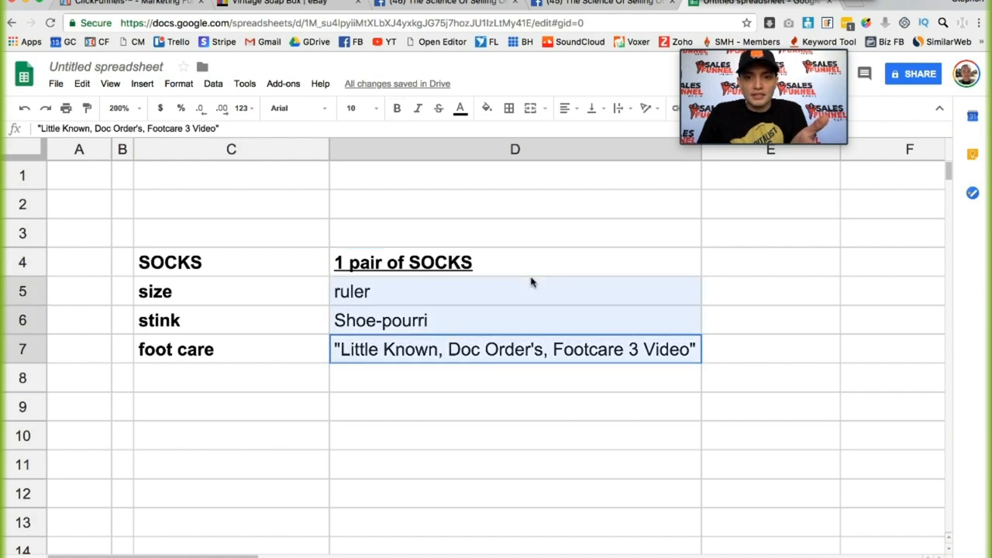
pyautogui.click(515, 434)
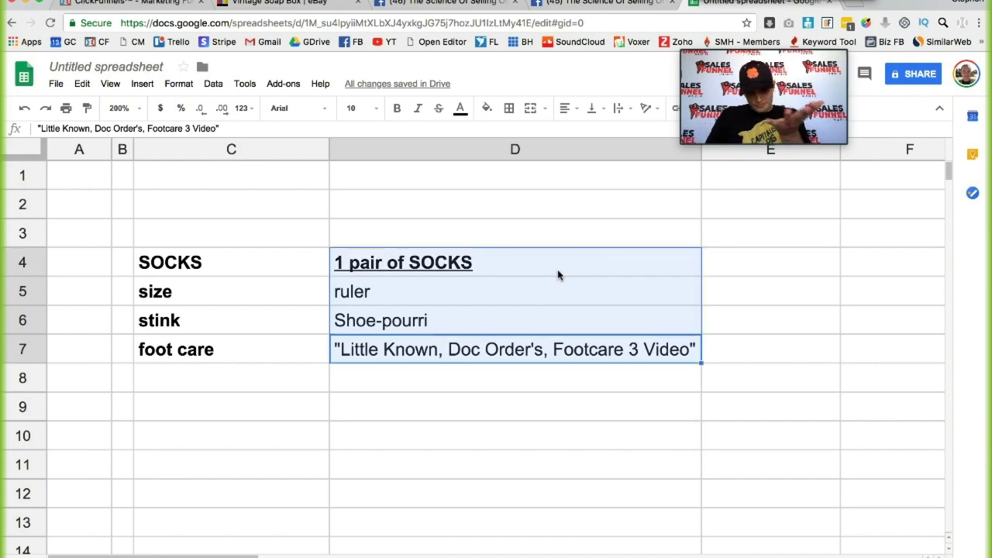
pyautogui.click(515, 465)
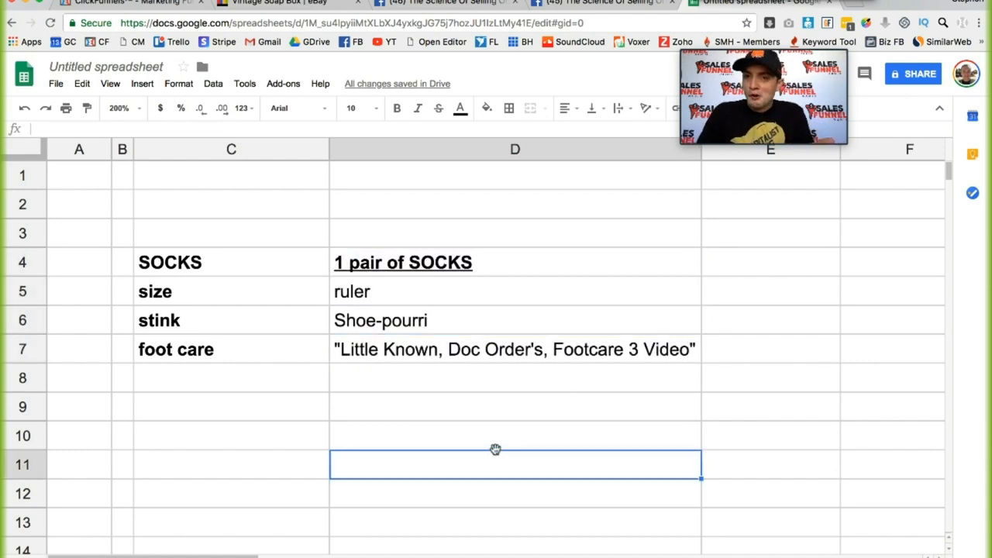
pyautogui.moveTo(713, 204)
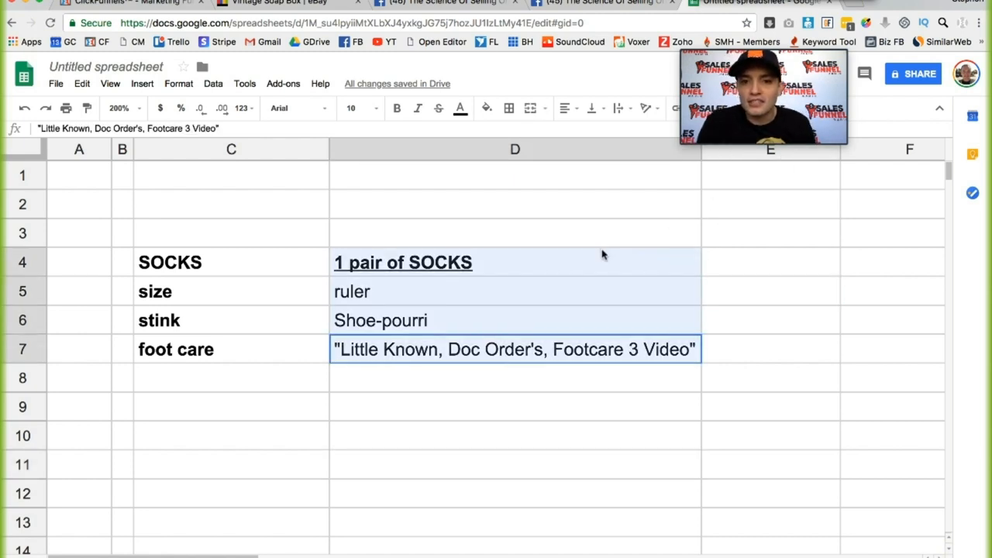
pyautogui.click(770, 319)
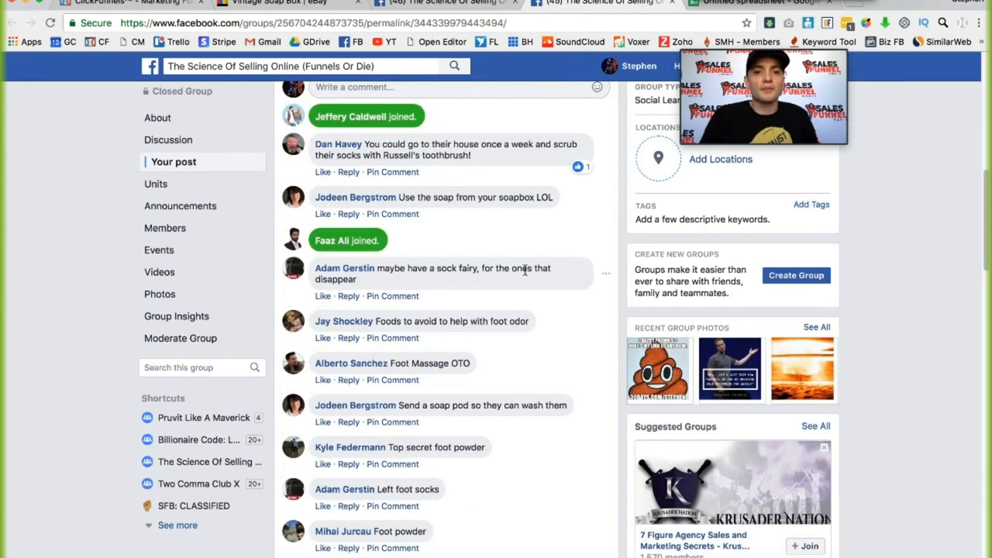
# - Scroll through the sock-problem comments and back up to the group's welcome banner
pyautogui.scroll(-3)
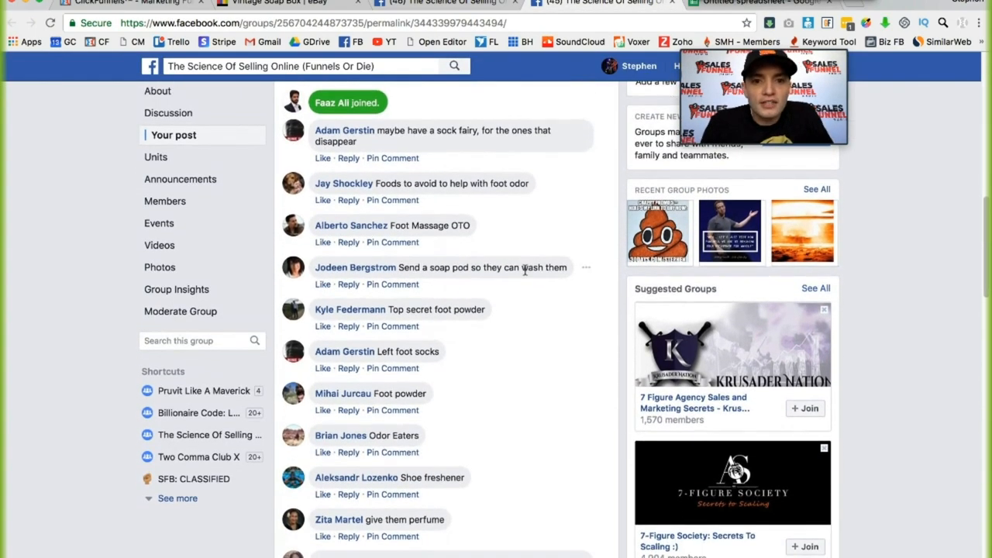
pyautogui.scroll(3)
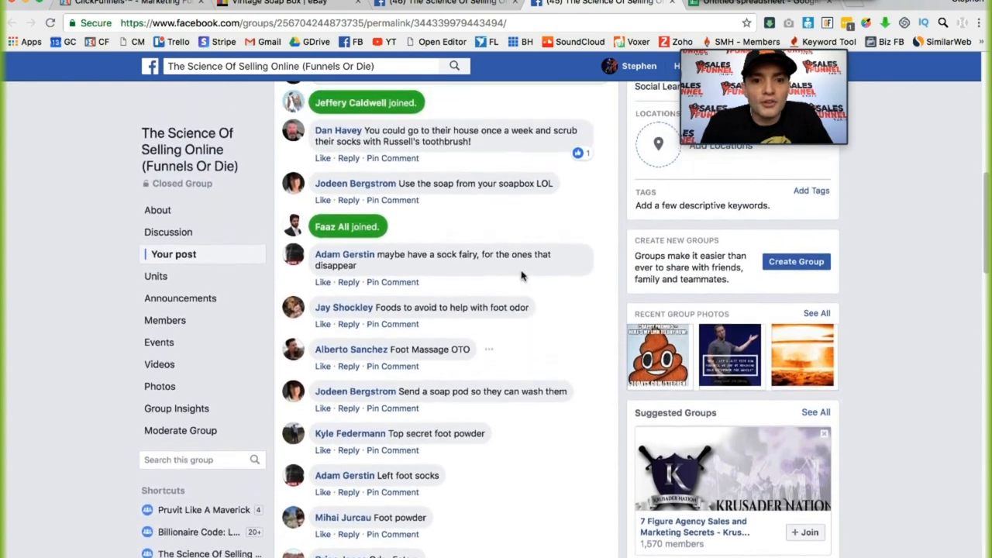
pyautogui.scroll(3)
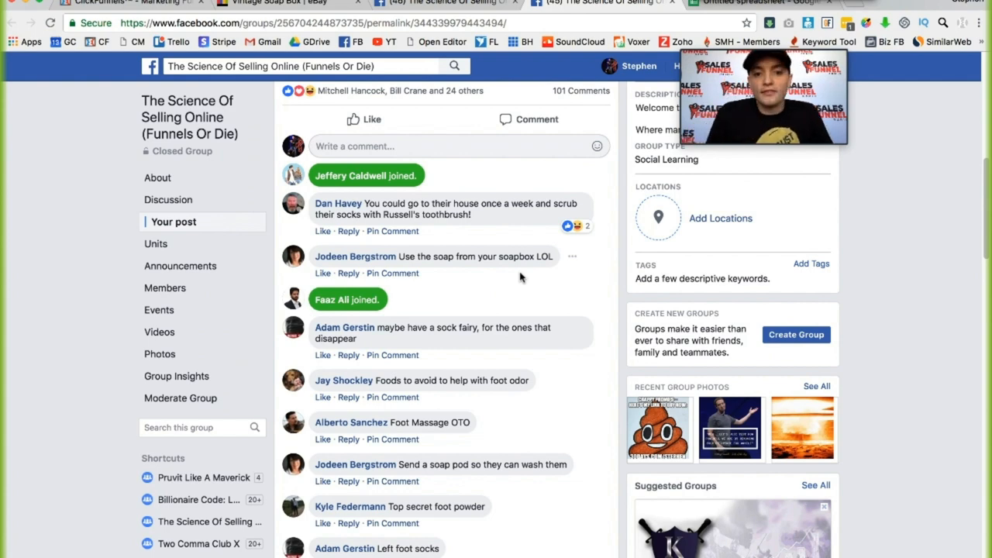
pyautogui.scroll(3)
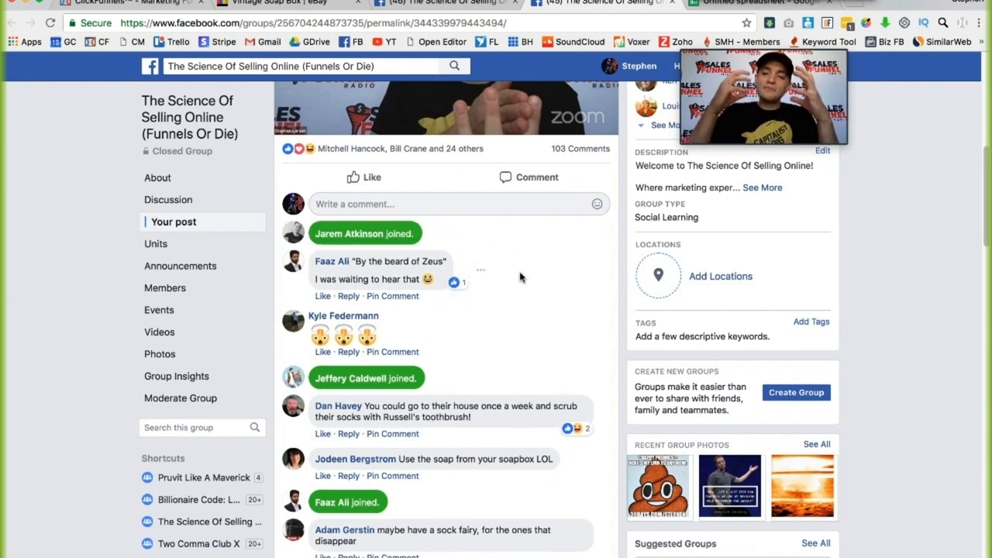
pyautogui.moveTo(576, 76)
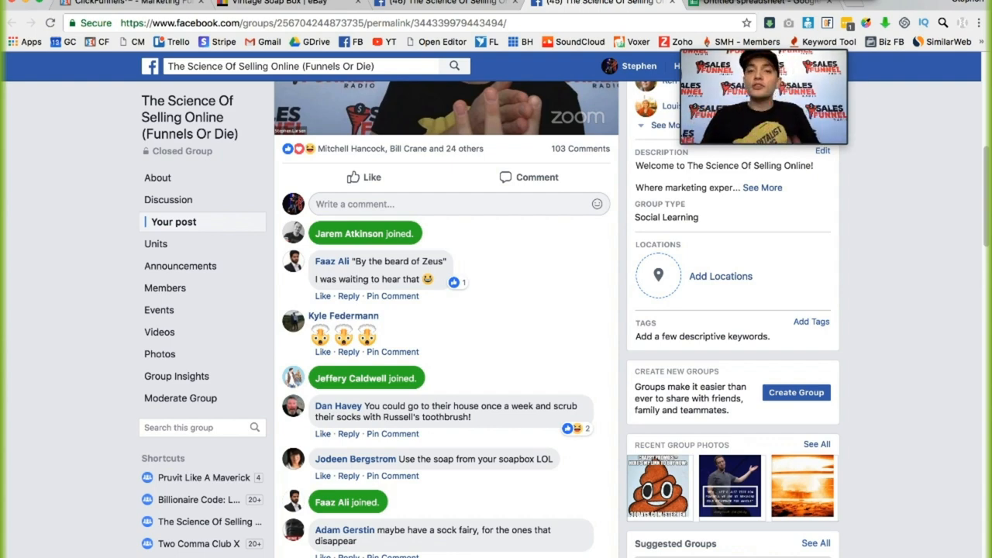
pyautogui.click(756, 3)
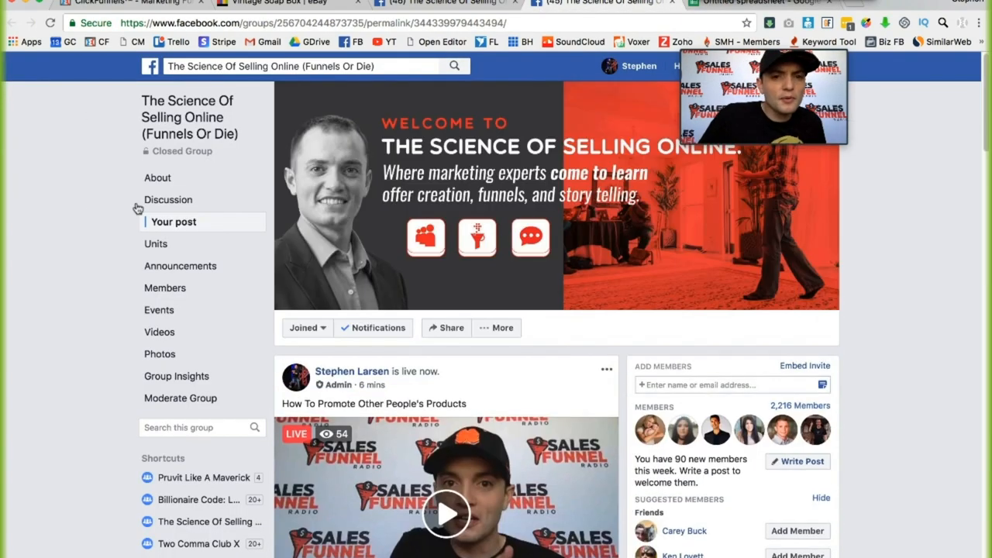
pyautogui.moveTo(69, 231)
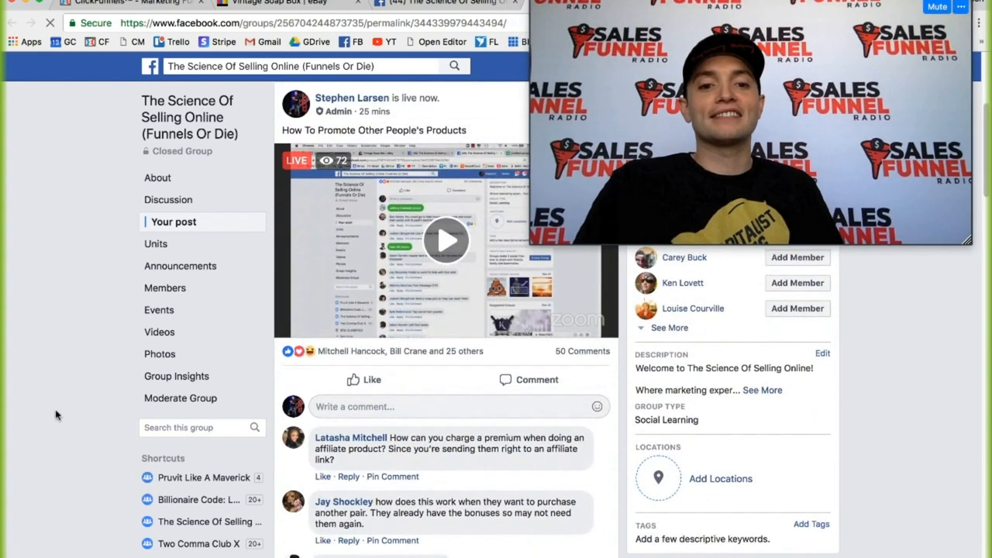
# - Scroll down to the live post's newest affiliate-product comments
pyautogui.scroll(-3)
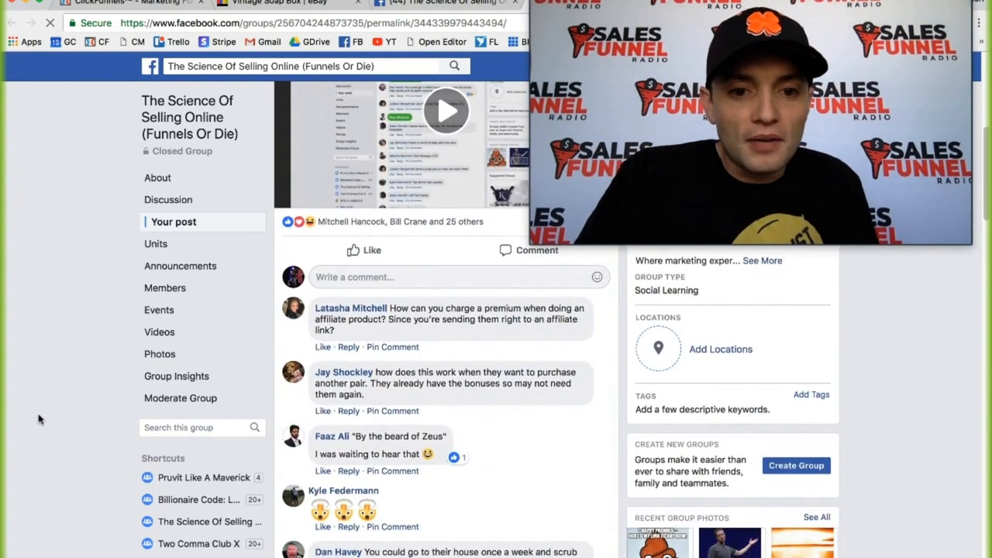